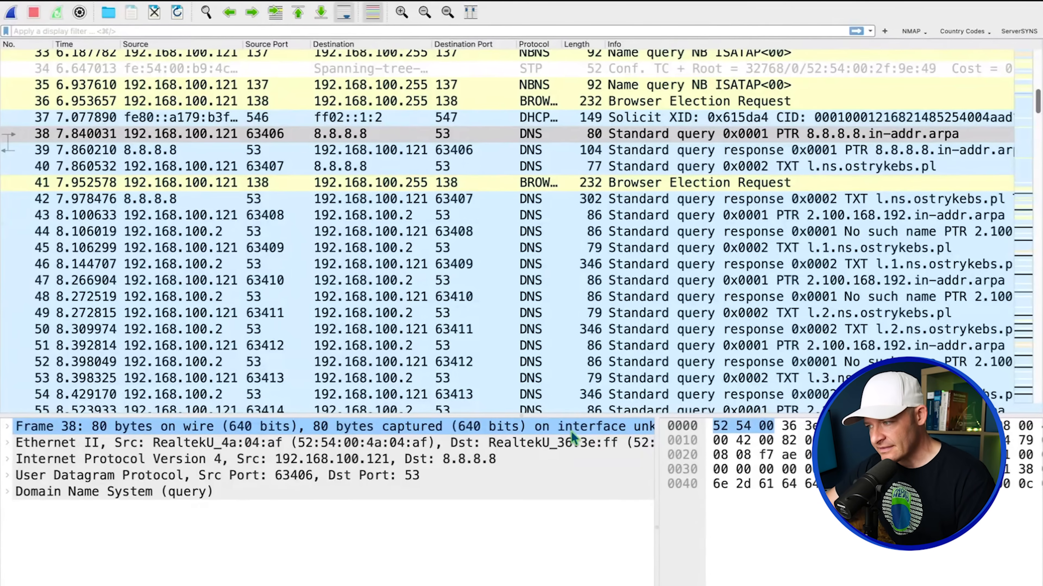
Step: Expand the PTR answer of the 8.8.8.8 reverse-lookup response, resolving to dns.google
{"action": "left_click", "coordinate": [266, 459]}
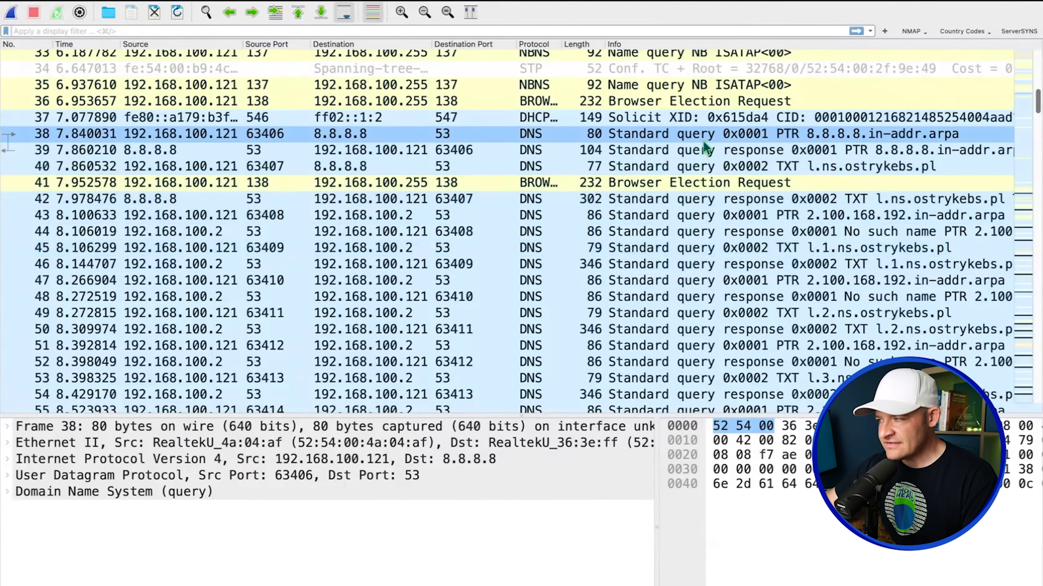
{"action": "scroll", "scroll_direction": "down", "scroll_amount": 3}
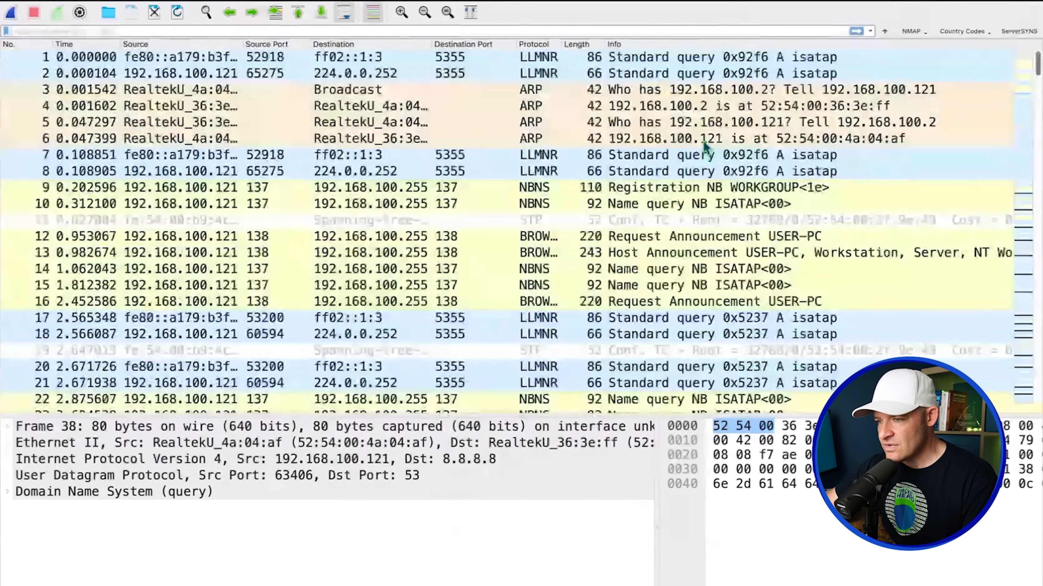
{"action": "left_click", "coordinate": [400, 12]}
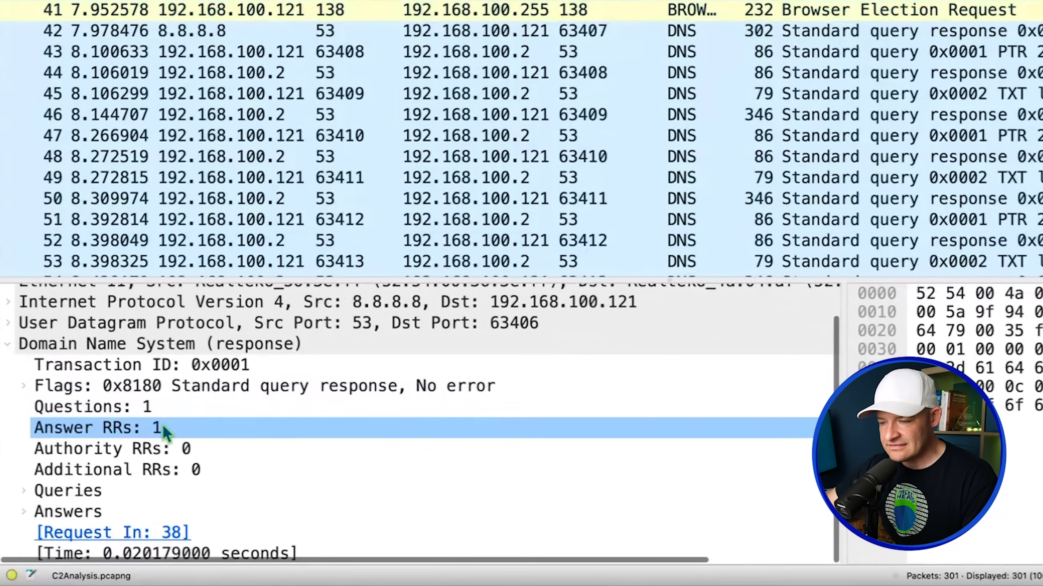
{"action": "left_click", "coordinate": [24, 491]}
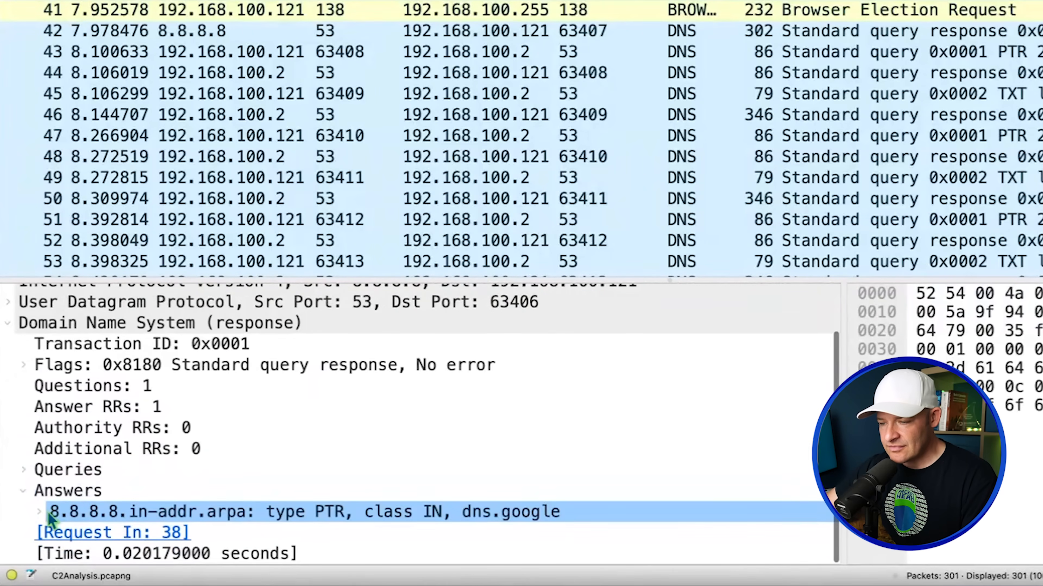
{"action": "left_click", "coordinate": [38, 512]}
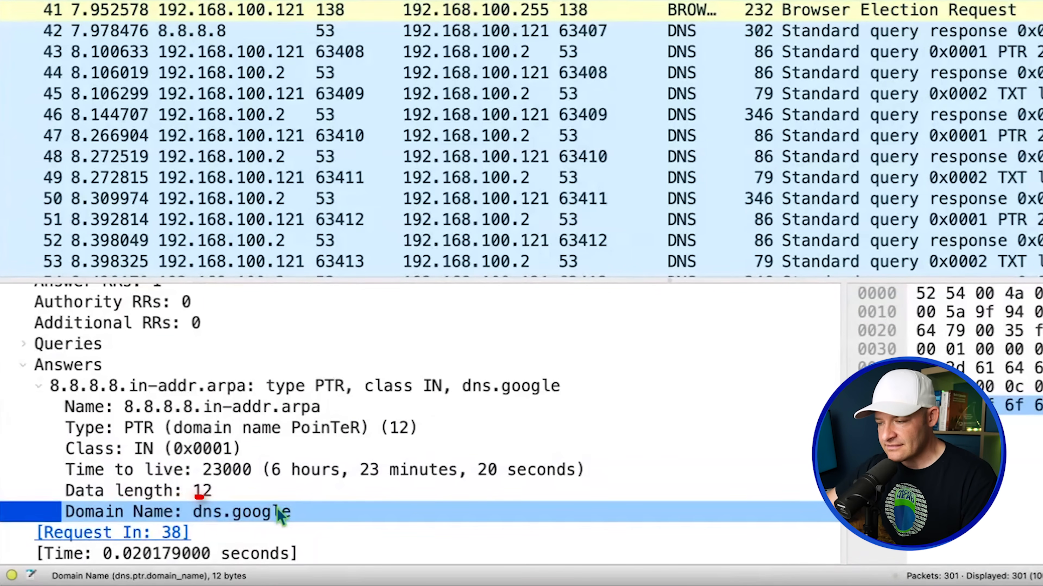
Step: Expand the Queries section of packet 40, the TXT query for l.ns.ostrykebs.pl
{"action": "left_click", "coordinate": [332, 189]}
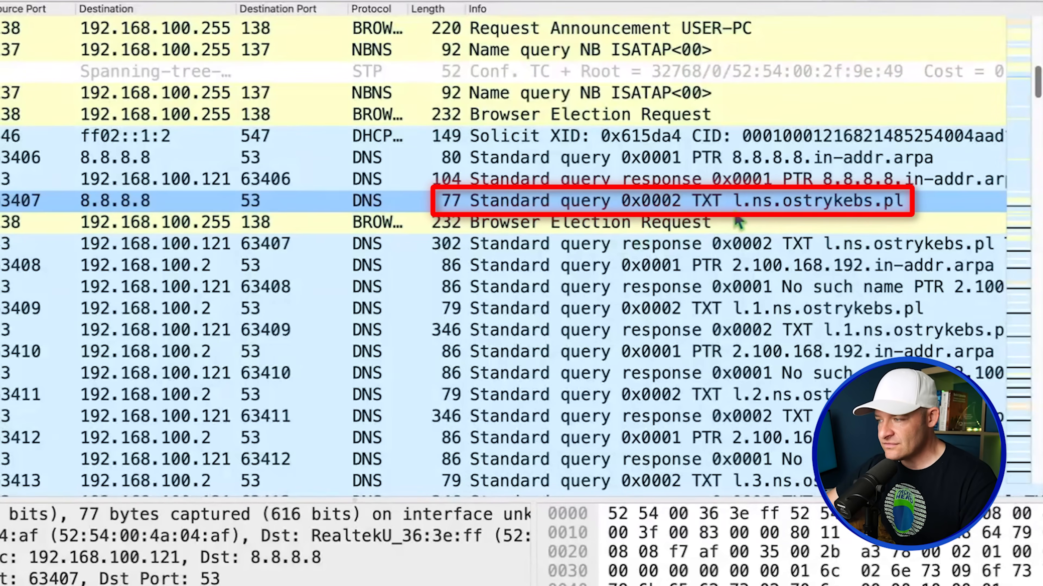
{"action": "mouse_move", "coordinate": [791, 225]}
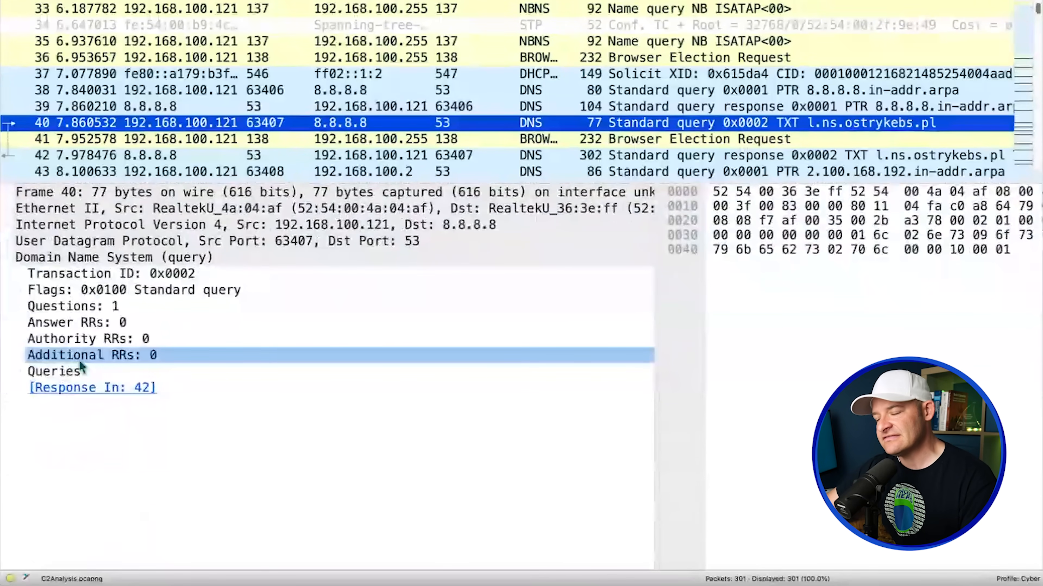
{"action": "left_click", "coordinate": [27, 371]}
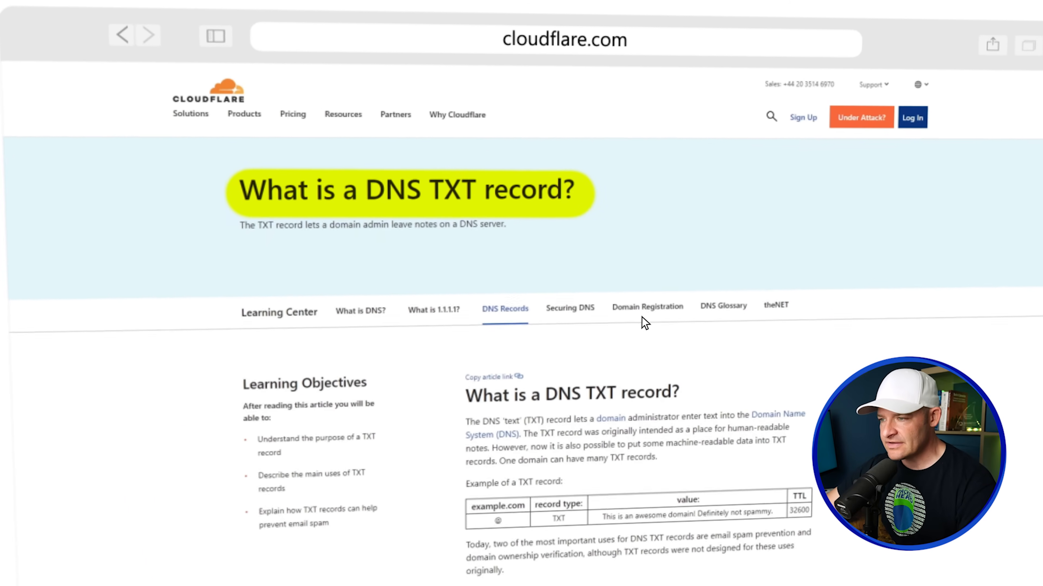
{"action": "scroll", "scroll_direction": "down", "scroll_amount": 3}
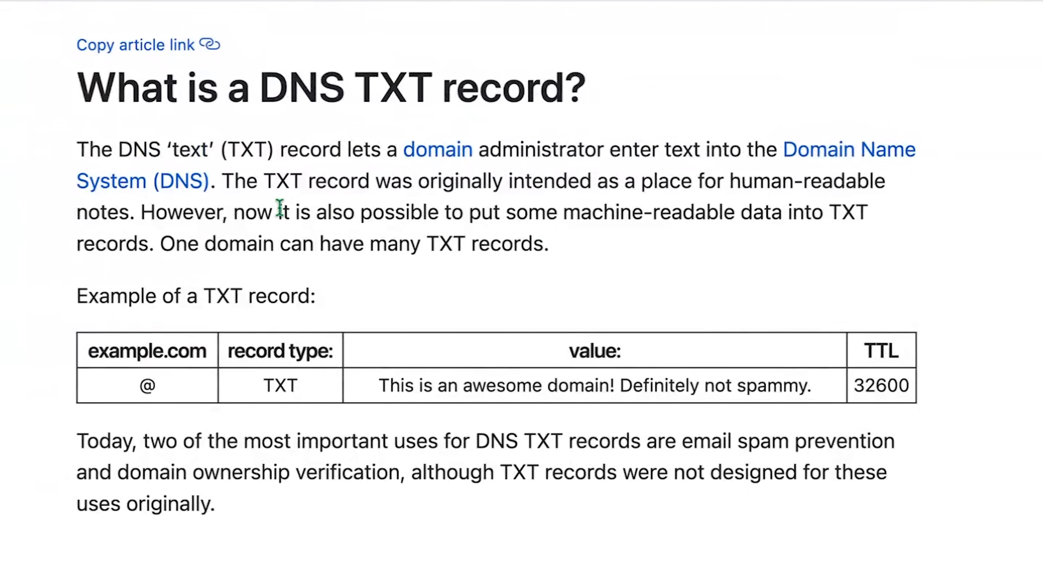
{"action": "left_click_drag", "start_coordinate": [309, 181], "coordinate": [133, 212]}
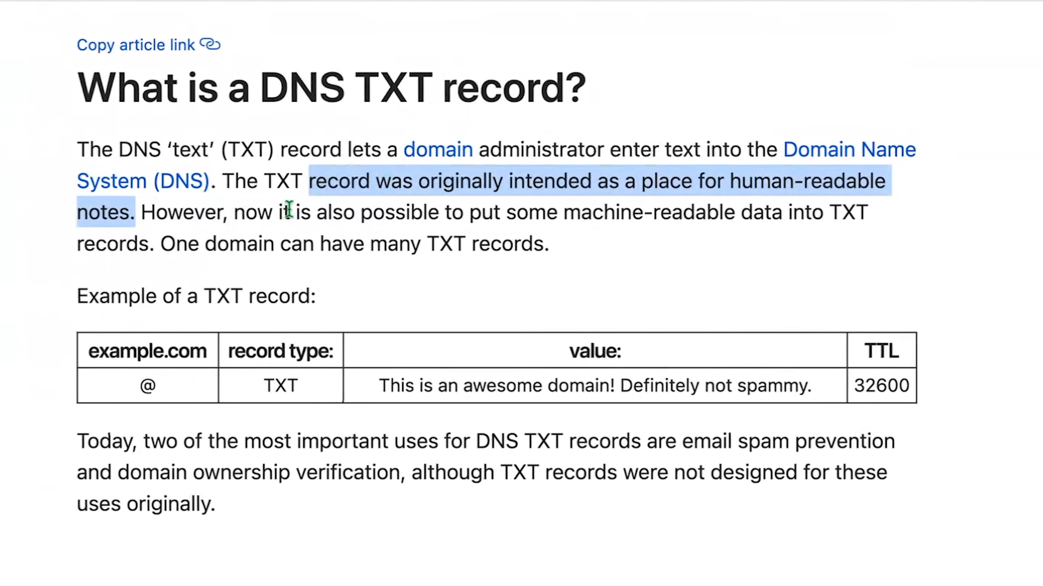
{"action": "left_click", "coordinate": [286, 212]}
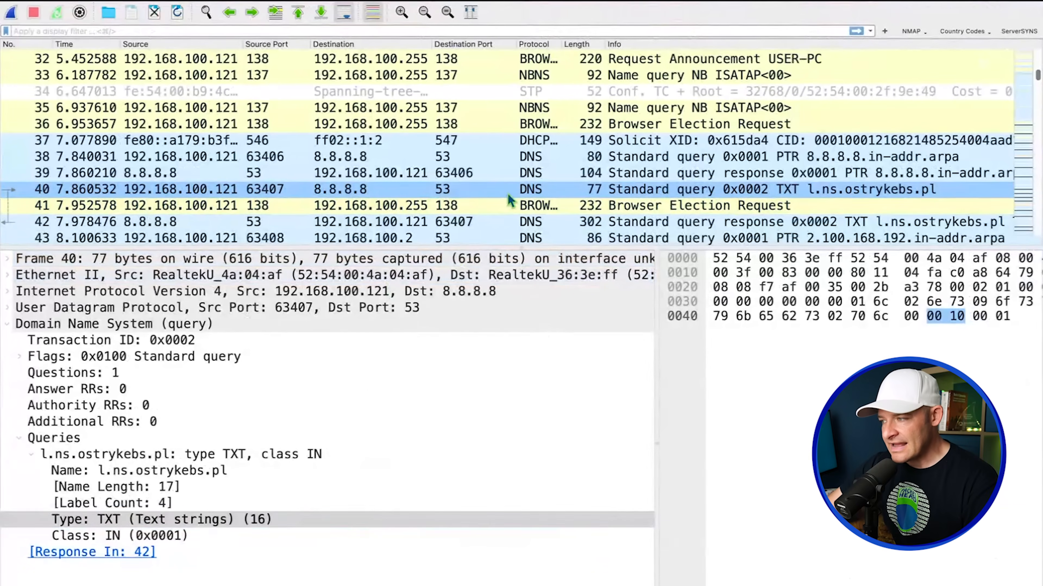
{"action": "mouse_move", "coordinate": [699, 192]}
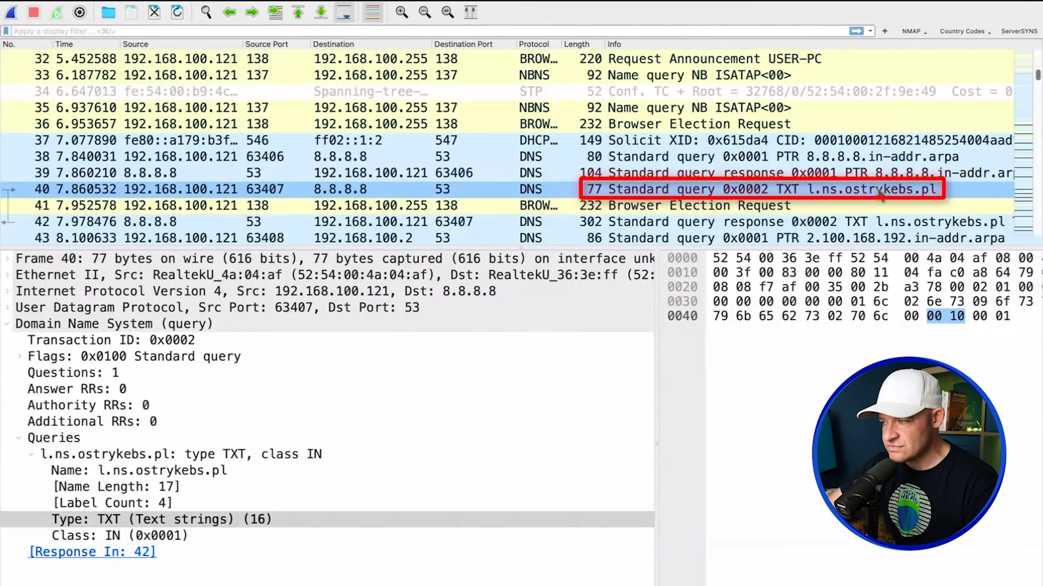
Step: Copy the queried name l.ns.ostrykebs.pl from packet 40's question details
{"action": "left_click", "coordinate": [180, 454]}
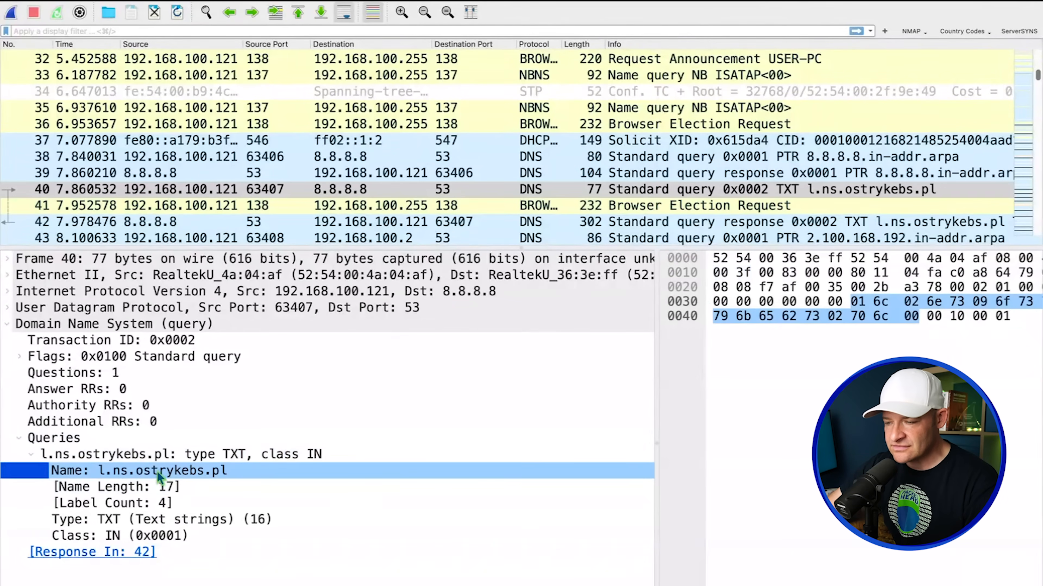
{"action": "mouse_move", "coordinate": [251, 482]}
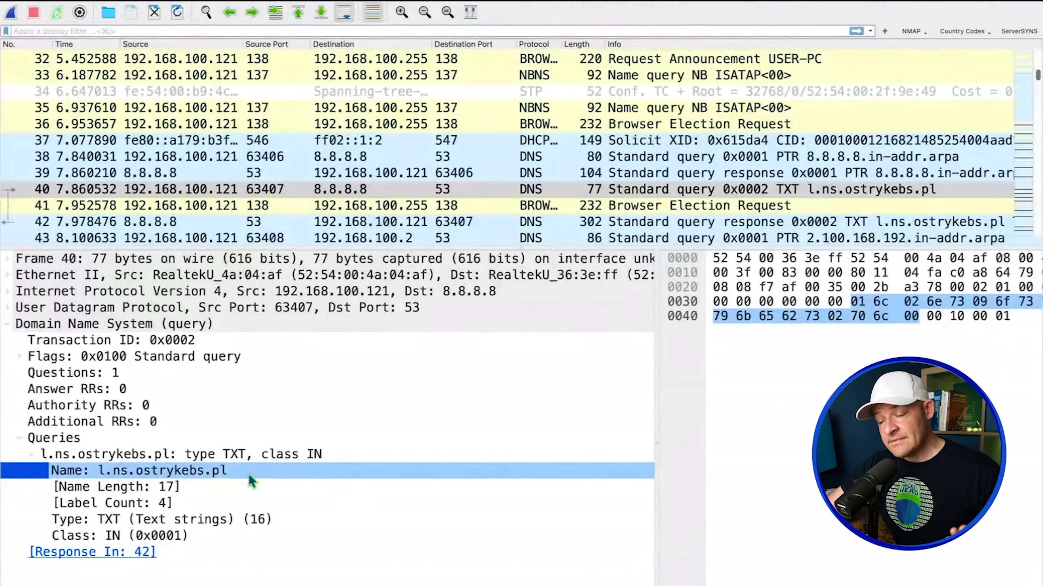
{"action": "right_click", "coordinate": [251, 482]}
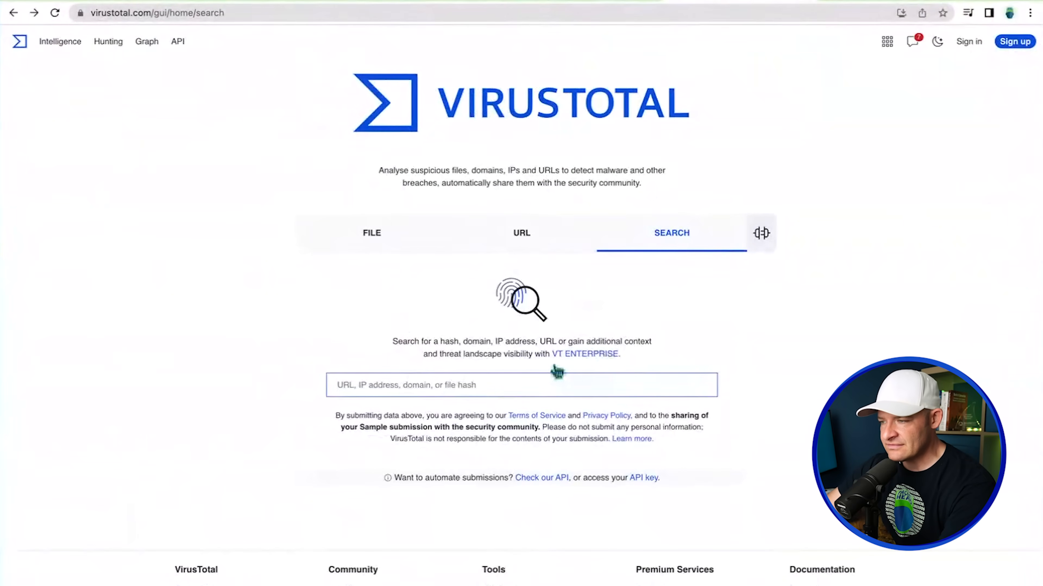
Step: Search VirusTotal for l.ns.ostrykebs.pl and review the vendors flagging it as malicious
{"action": "type", "text": "l.ns.ostrykebs.pl"}
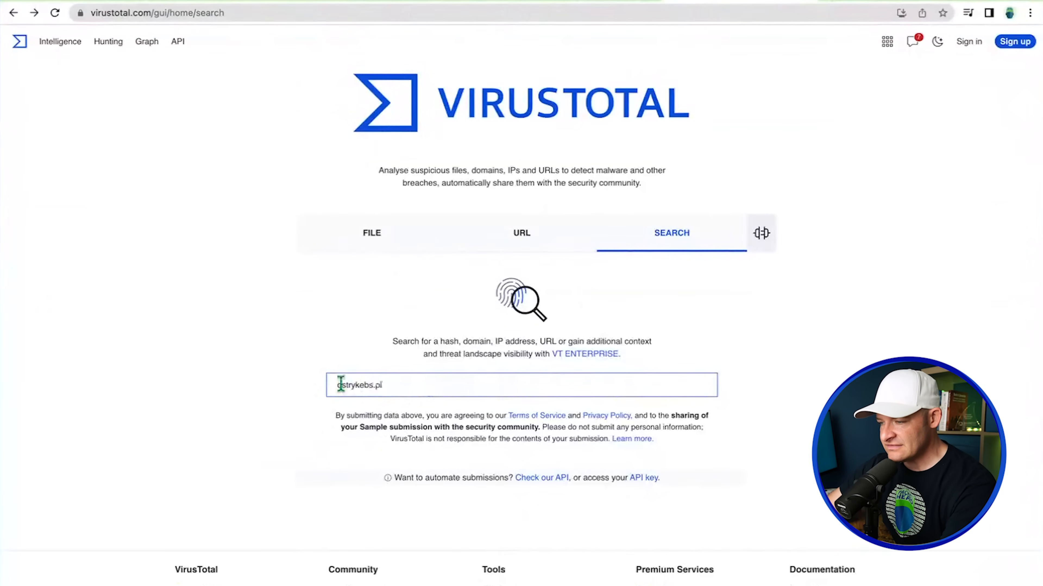
{"action": "scroll", "scroll_direction": "down", "scroll_amount": 3}
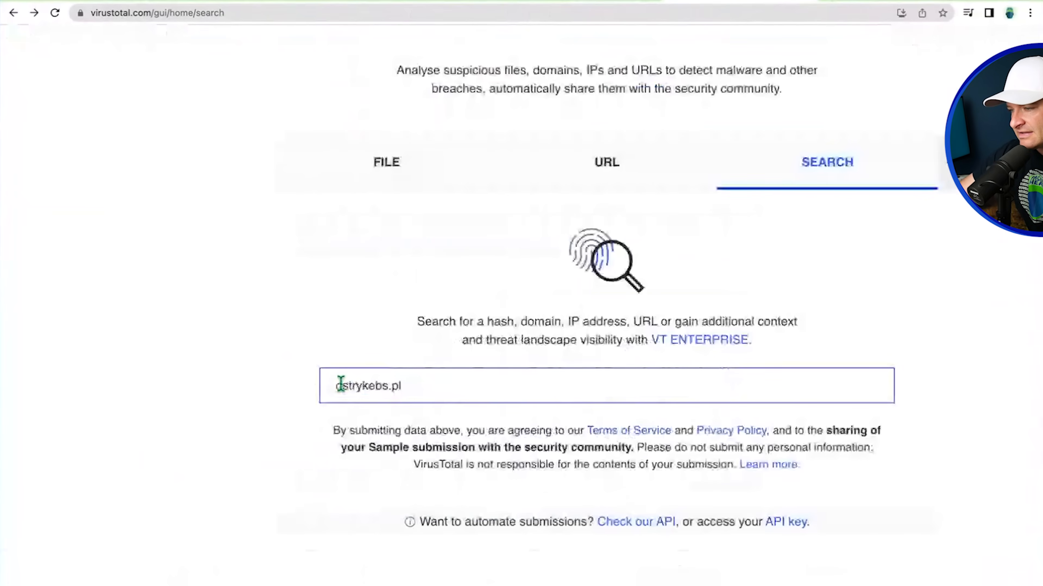
{"action": "key", "text": "Return"}
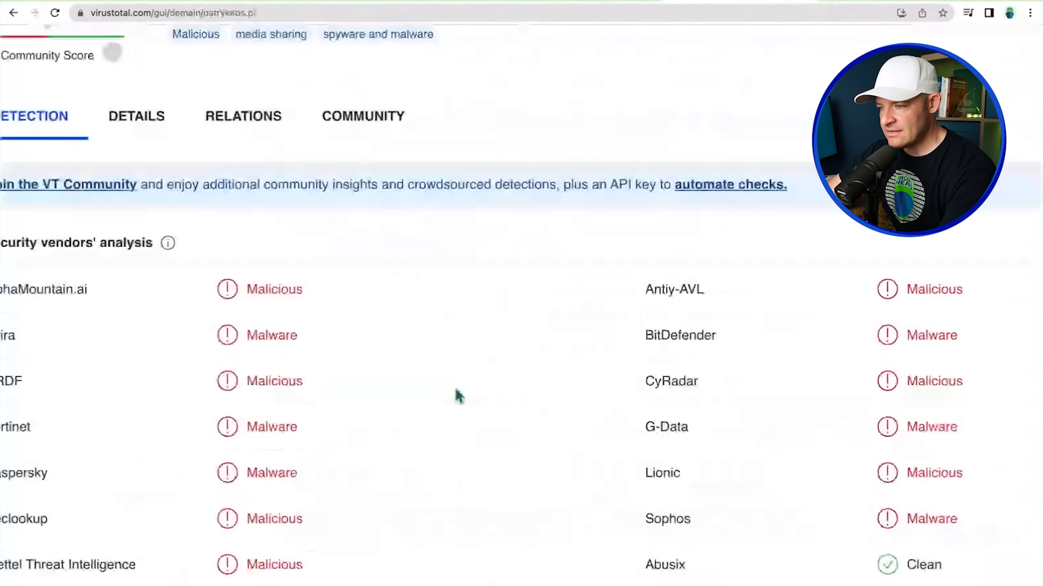
{"action": "scroll", "scroll_direction": "up", "scroll_amount": 3}
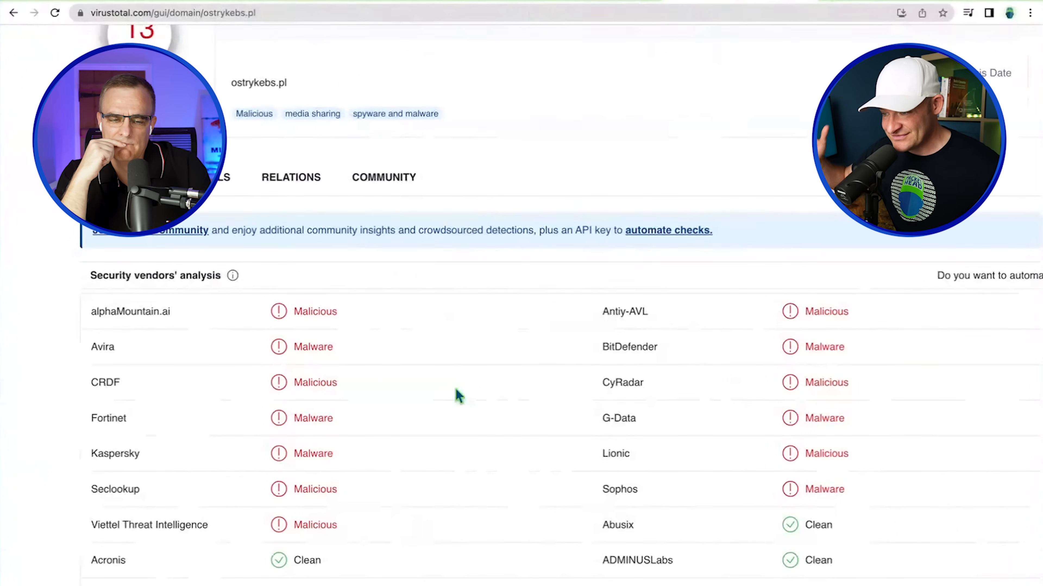
{"action": "mouse_move", "coordinate": [460, 408]}
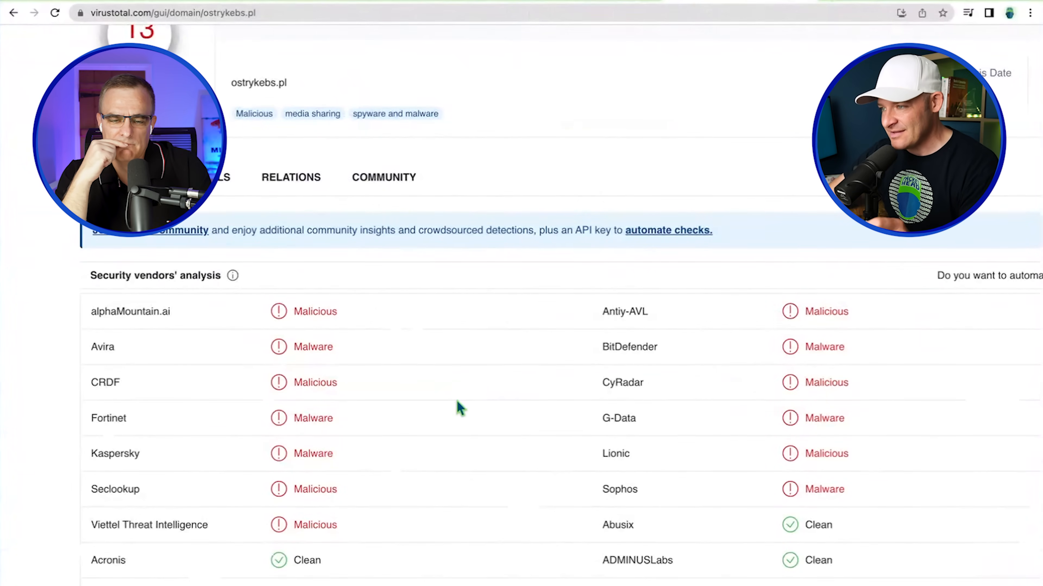
{"action": "scroll", "scroll_direction": "up", "scroll_amount": 3}
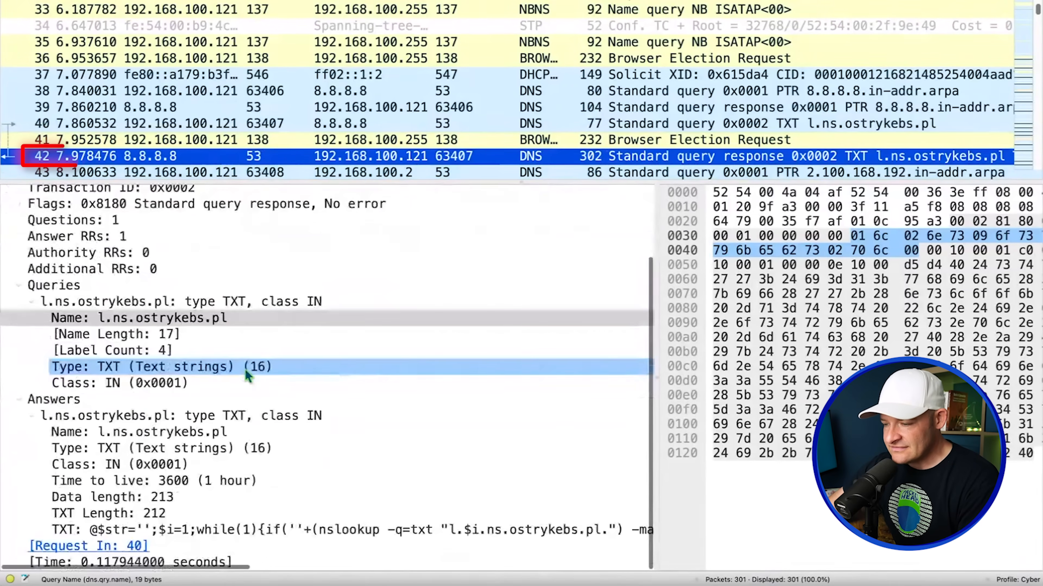
Step: Select packet 42's TXT answer string holding the nslookup script and bring up its copy actions
{"action": "left_click", "coordinate": [153, 480]}
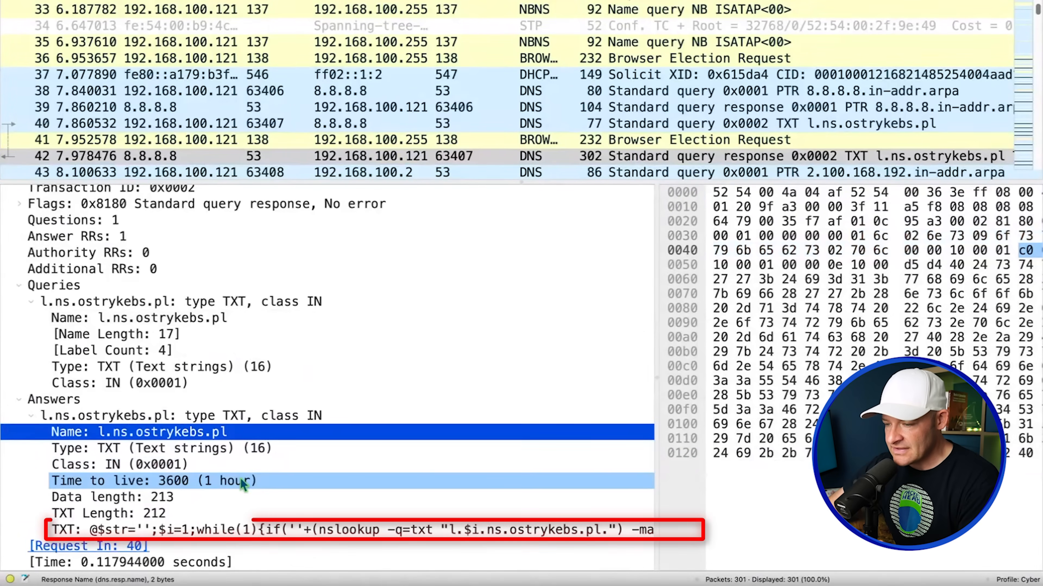
{"action": "left_click", "coordinate": [266, 530]}
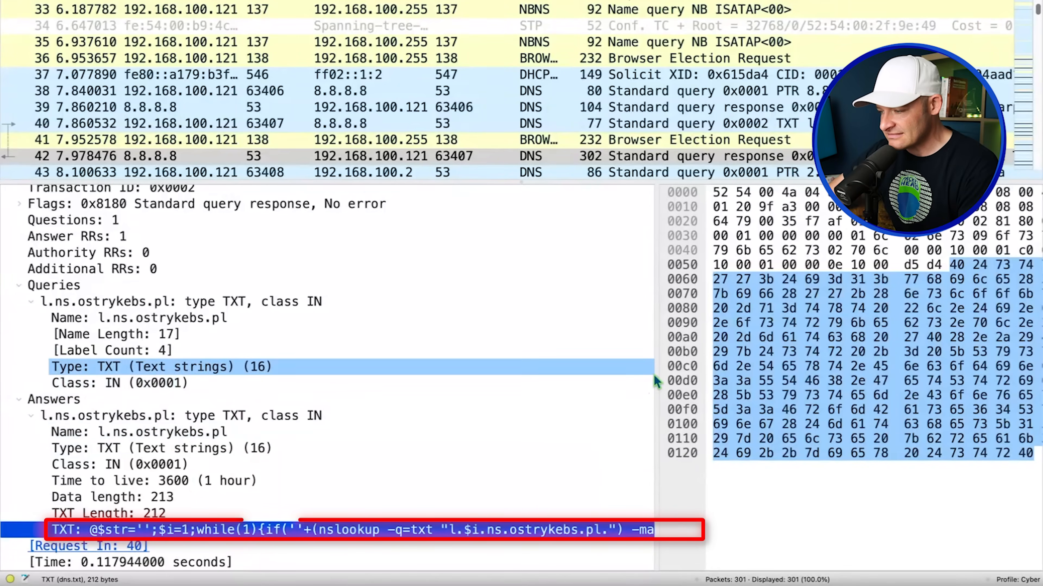
{"action": "left_click", "coordinate": [119, 383]}
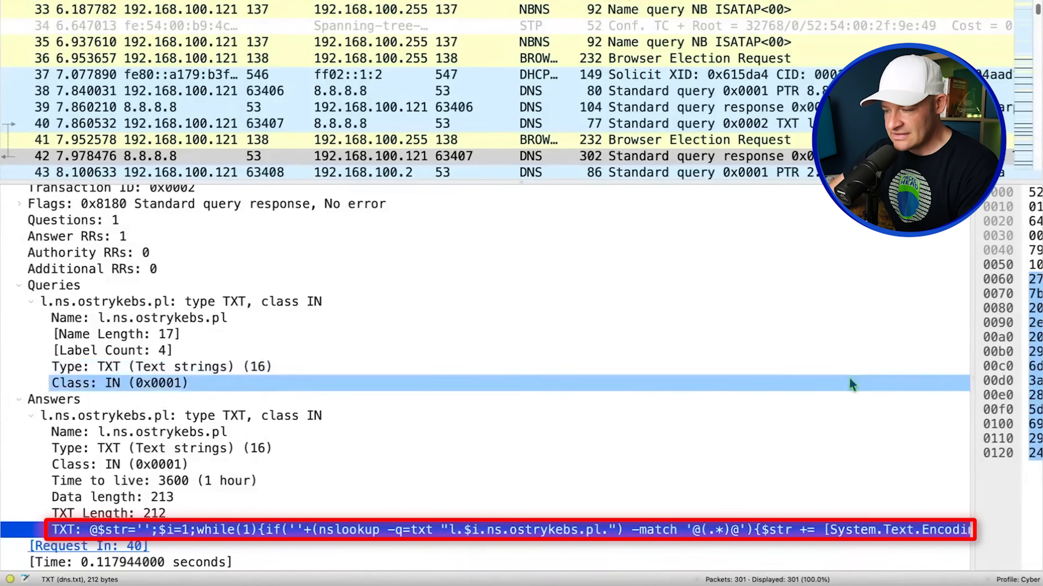
{"action": "left_click", "coordinate": [119, 464]}
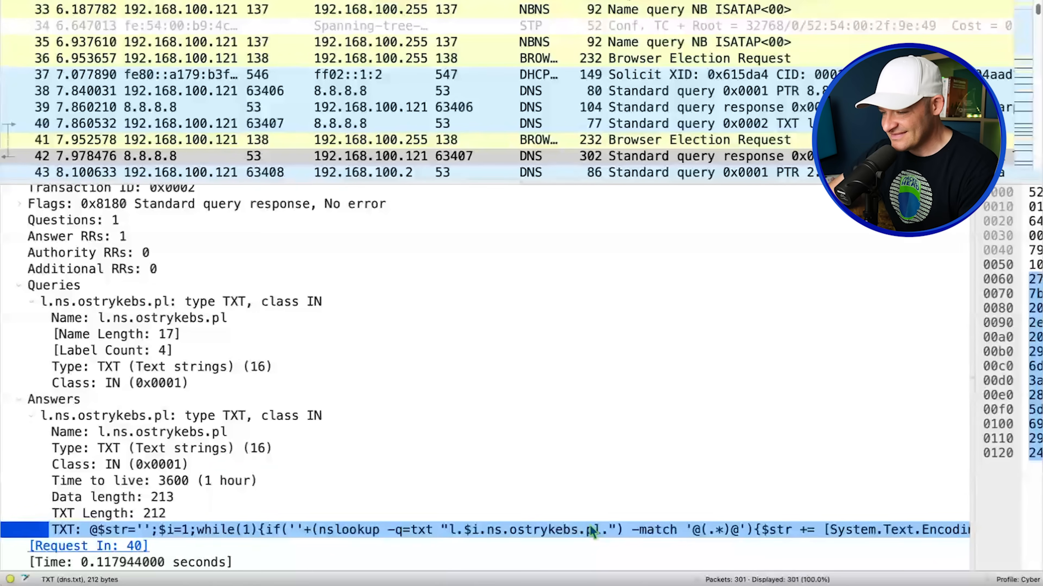
{"action": "mouse_move", "coordinate": [565, 537]}
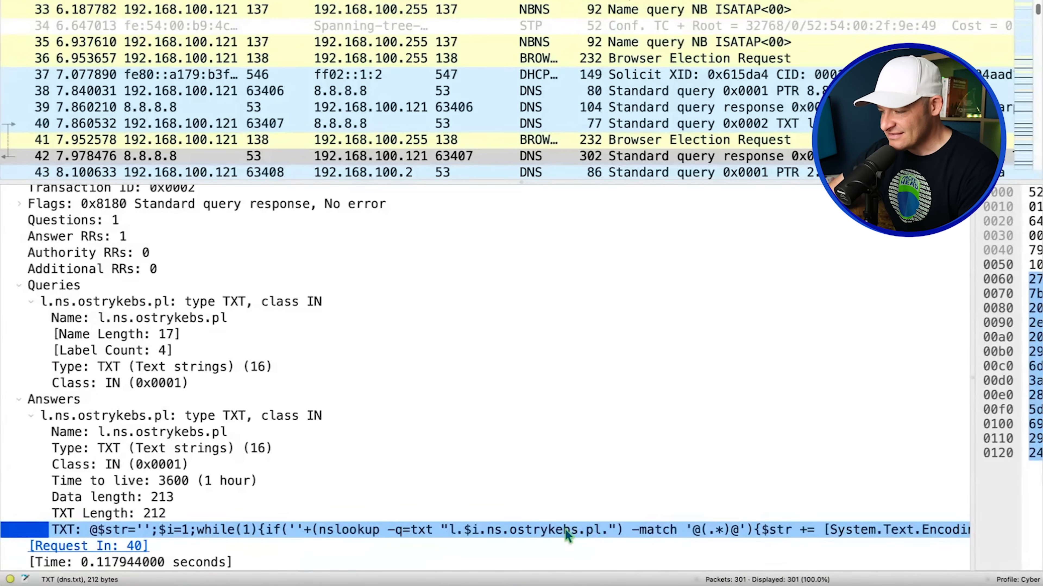
{"action": "right_click", "coordinate": [565, 530]}
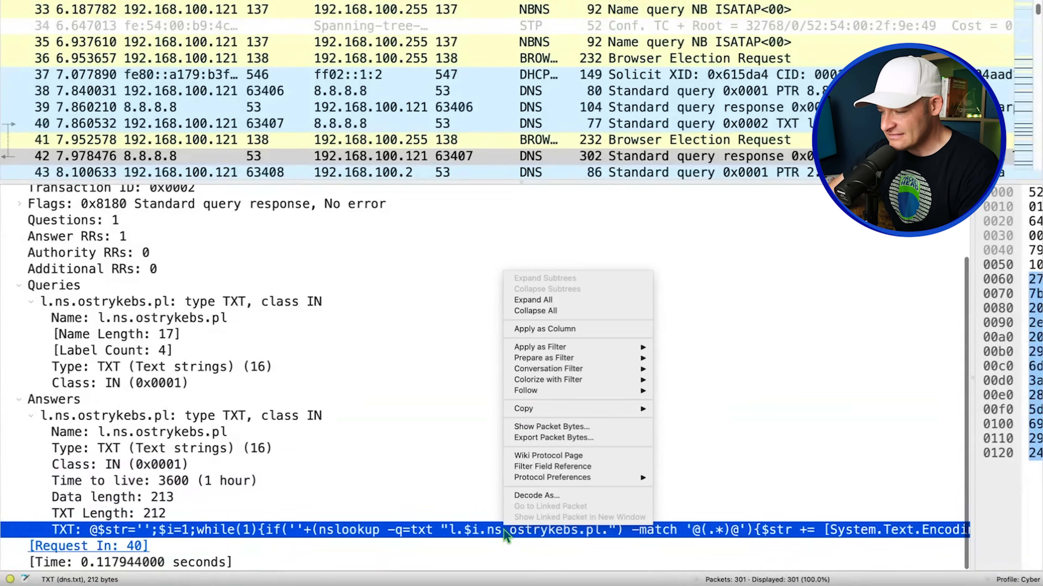
{"action": "mouse_move", "coordinate": [530, 532]}
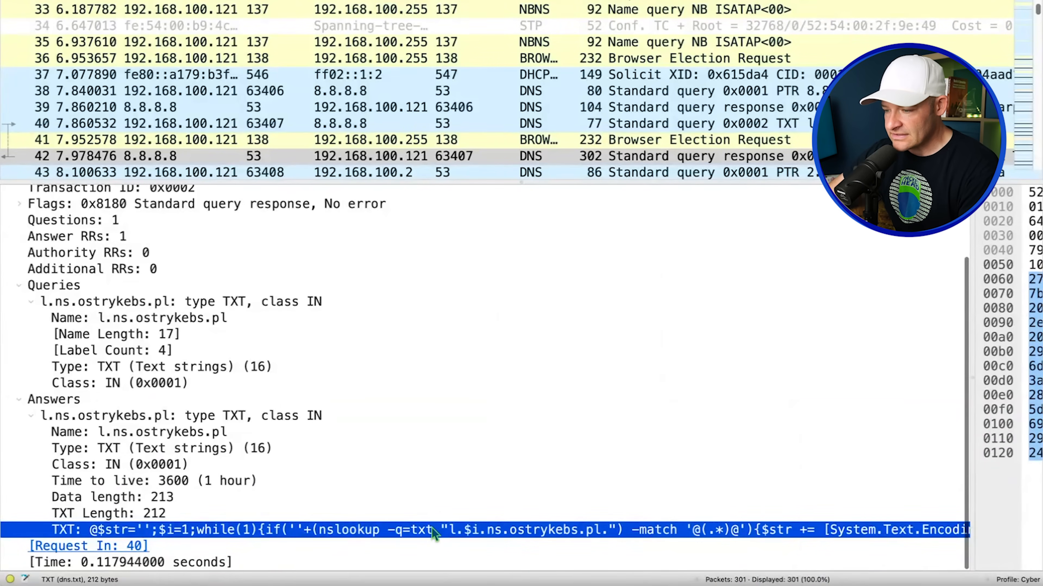
{"action": "right_click", "coordinate": [432, 530]}
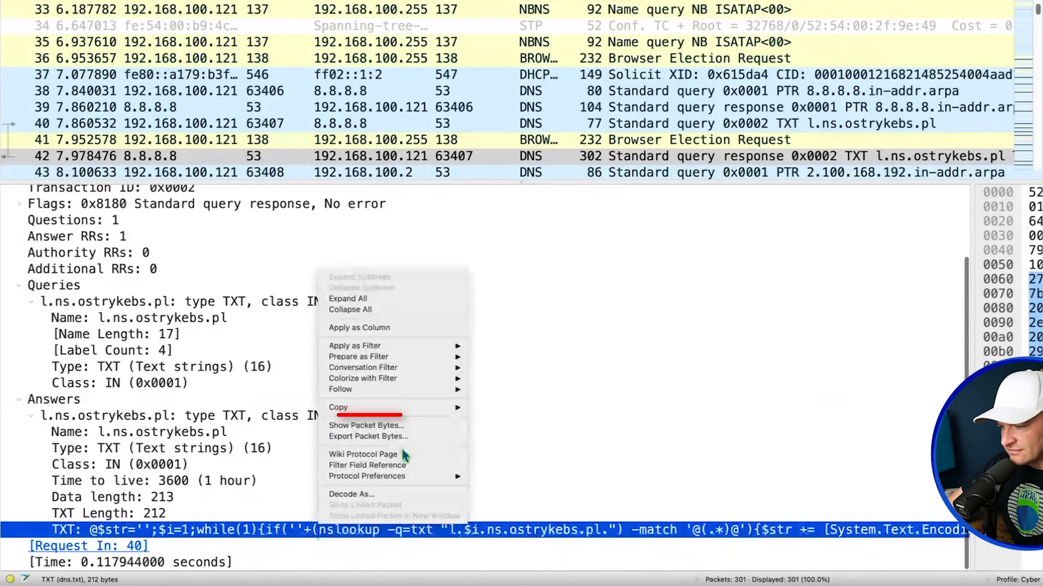
Step: Show the complete packet bytes of packet 42's TXT answer to read the PowerShell one-liner
{"action": "left_click", "coordinate": [365, 424]}
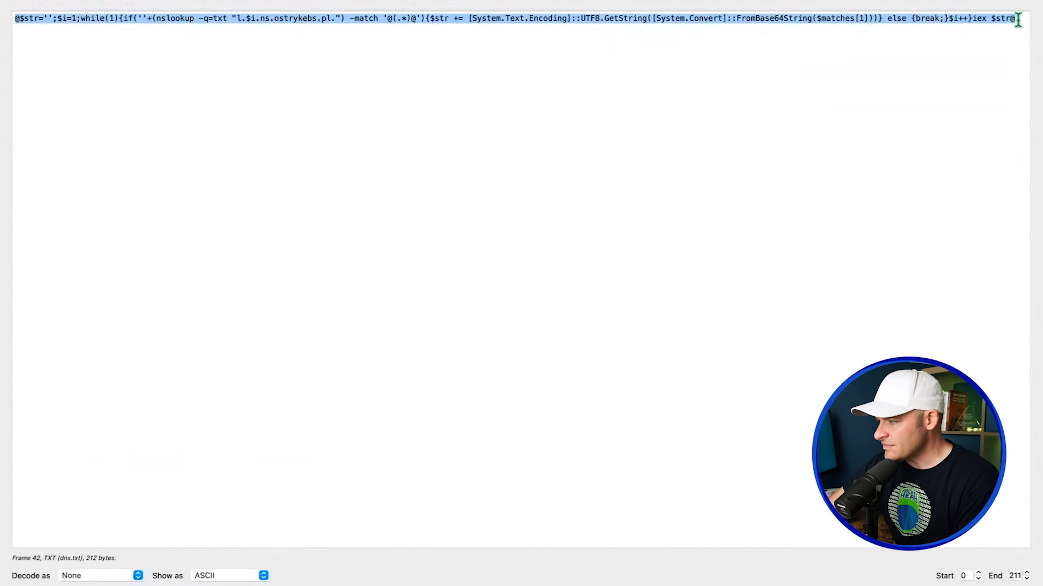
{"action": "mouse_move", "coordinate": [911, 130]}
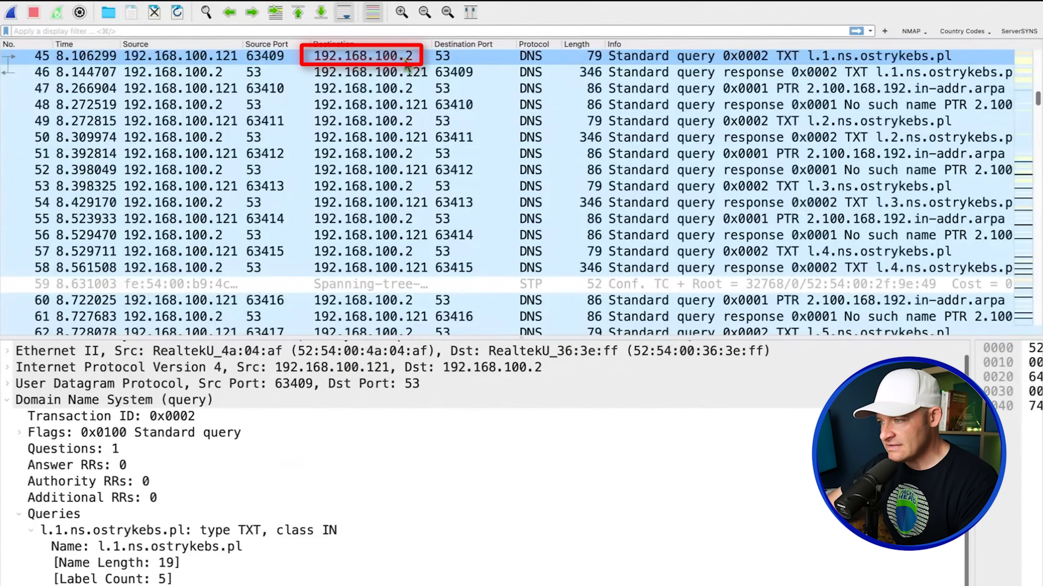
Step: Follow the l.1.ns.ostrykebs.pl query to response 46 and select its truncated 254-byte Base64 TXT string
{"action": "left_click", "coordinate": [441, 56]}
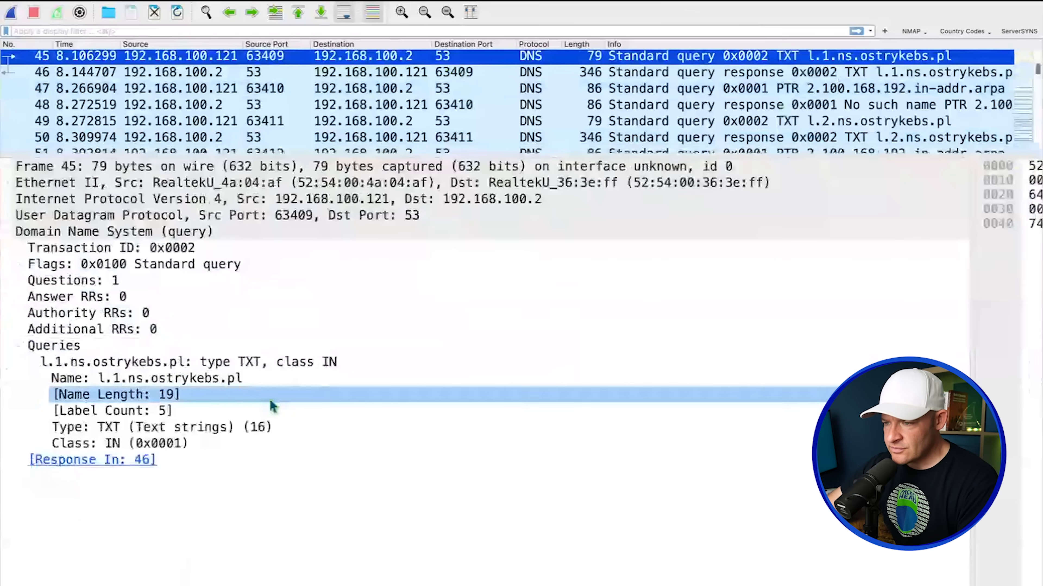
{"action": "left_click", "coordinate": [189, 362]}
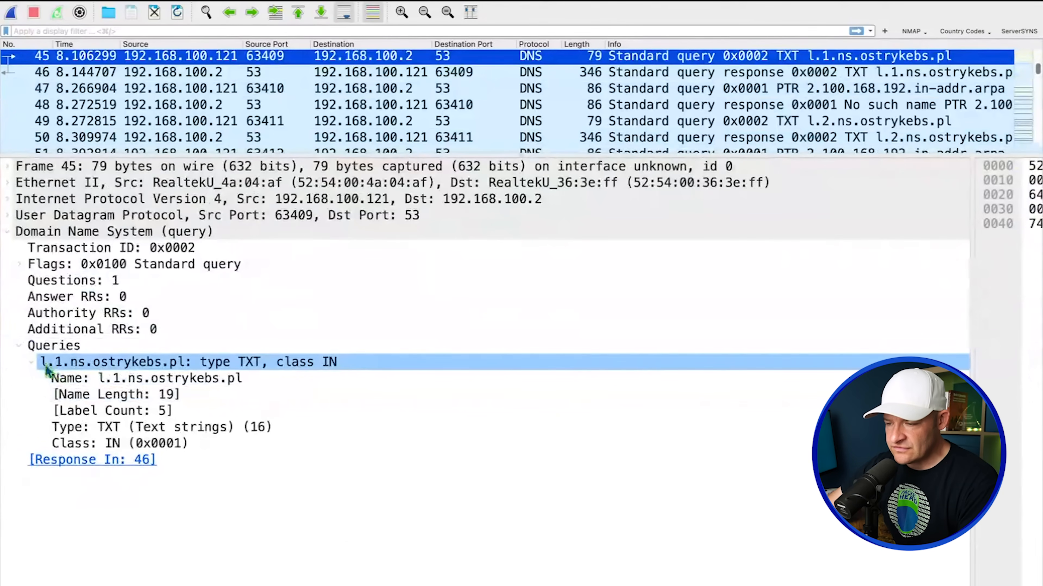
{"action": "left_click", "coordinate": [29, 362]}
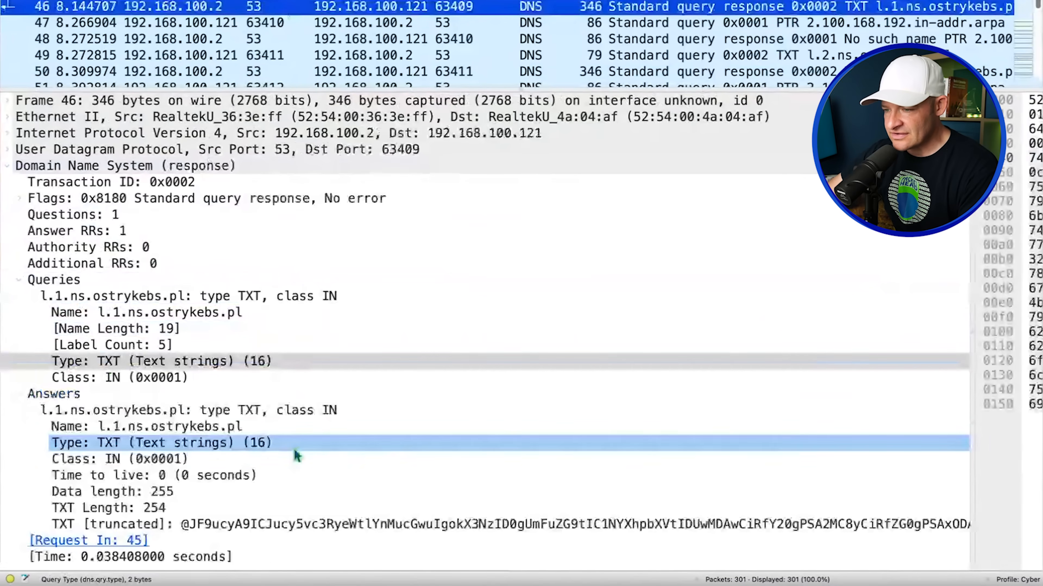
{"action": "left_click", "coordinate": [186, 411]}
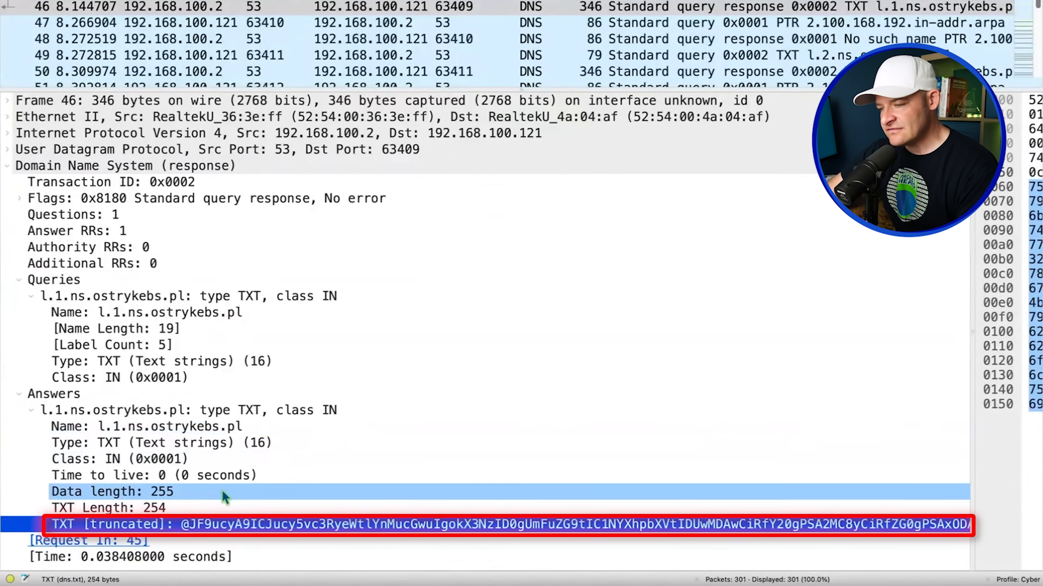
{"action": "left_click", "coordinate": [109, 507]}
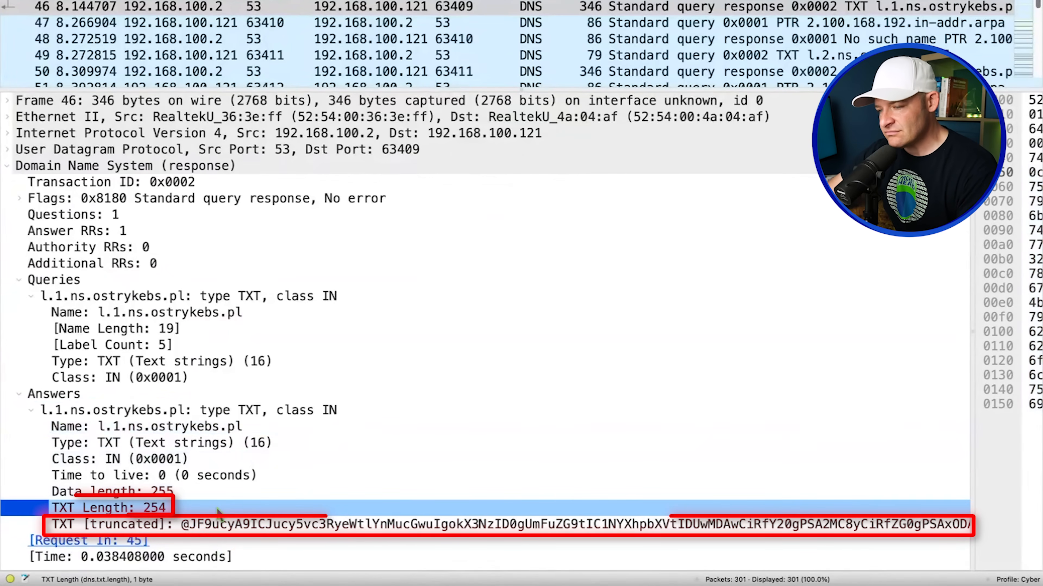
{"action": "left_click", "coordinate": [109, 507]}
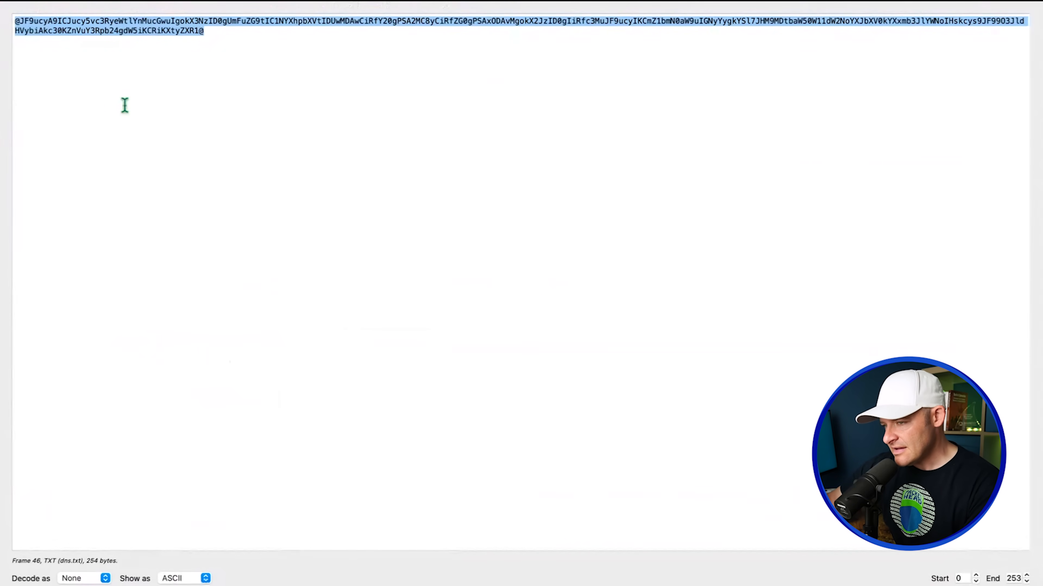
{"action": "mouse_move", "coordinate": [532, 80]}
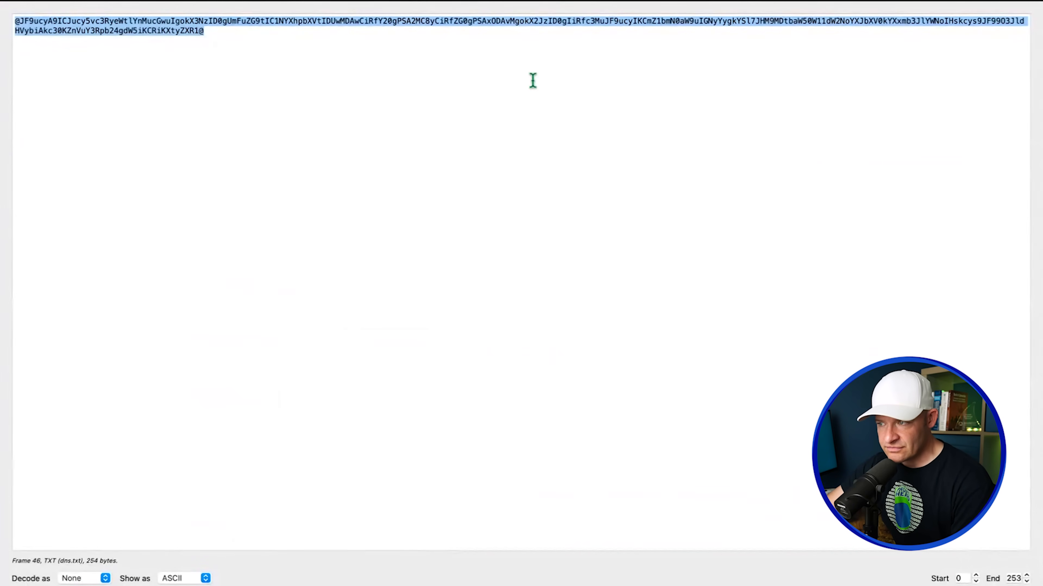
{"action": "mouse_move", "coordinate": [796, 25]}
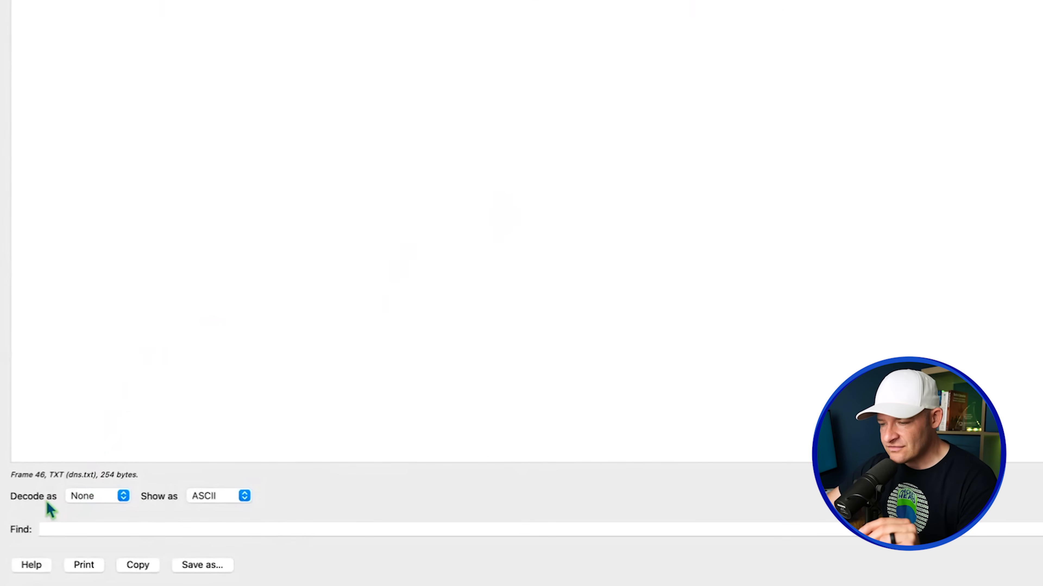
Step: Decode packet 46's TXT chunk as Base64, revealing PowerShell setting $_ns and defining crc, then close the view
{"action": "left_click", "coordinate": [97, 496]}
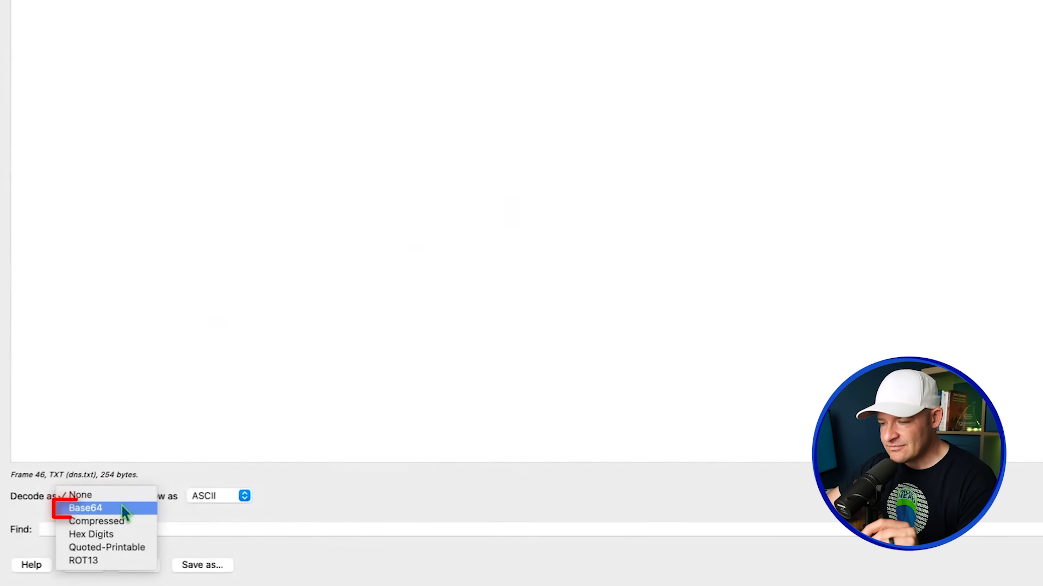
{"action": "left_click", "coordinate": [84, 508]}
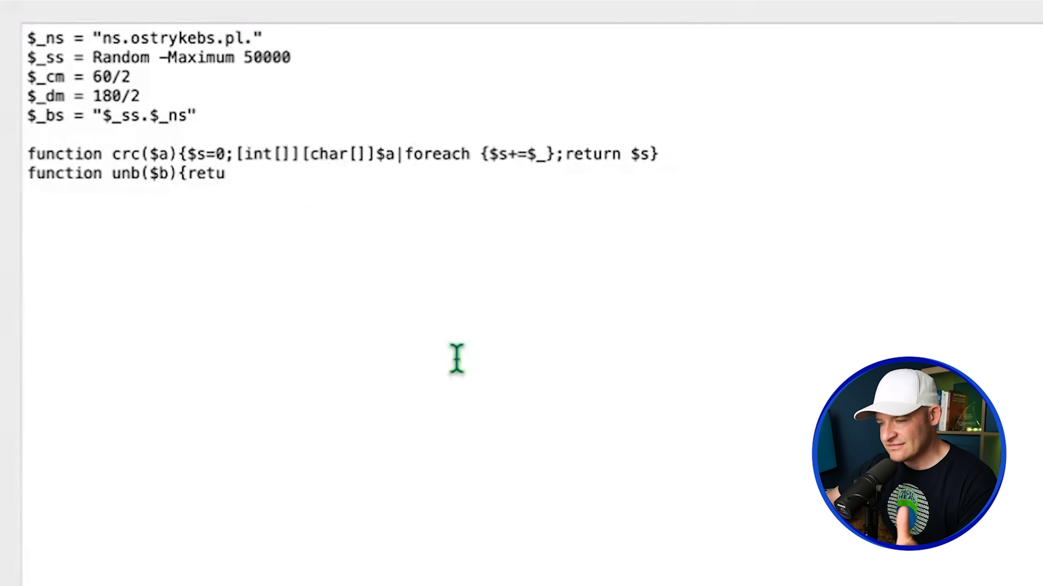
{"action": "mouse_move", "coordinate": [244, 180]}
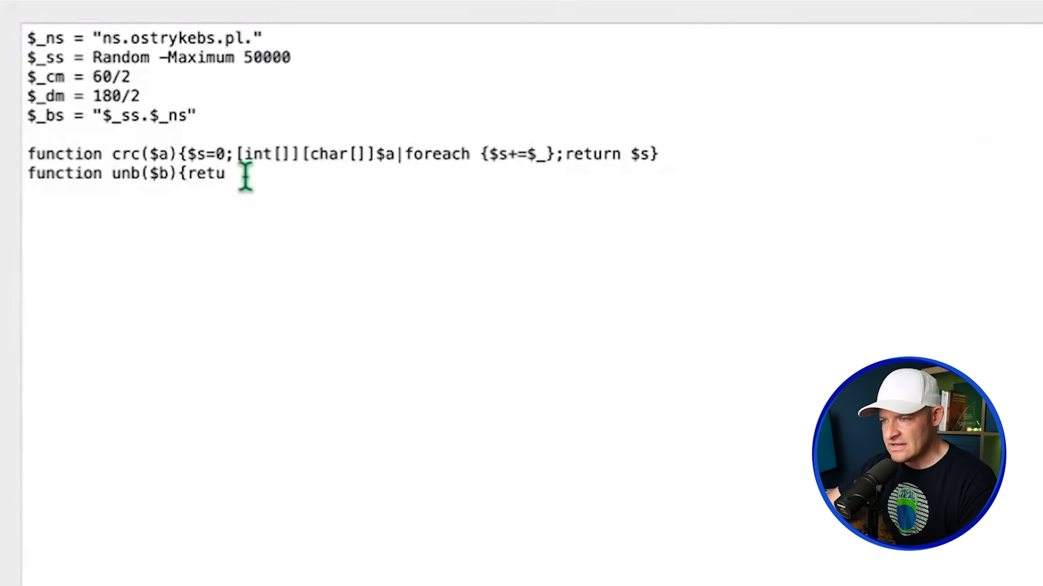
{"action": "key", "text": "ctrl+a"}
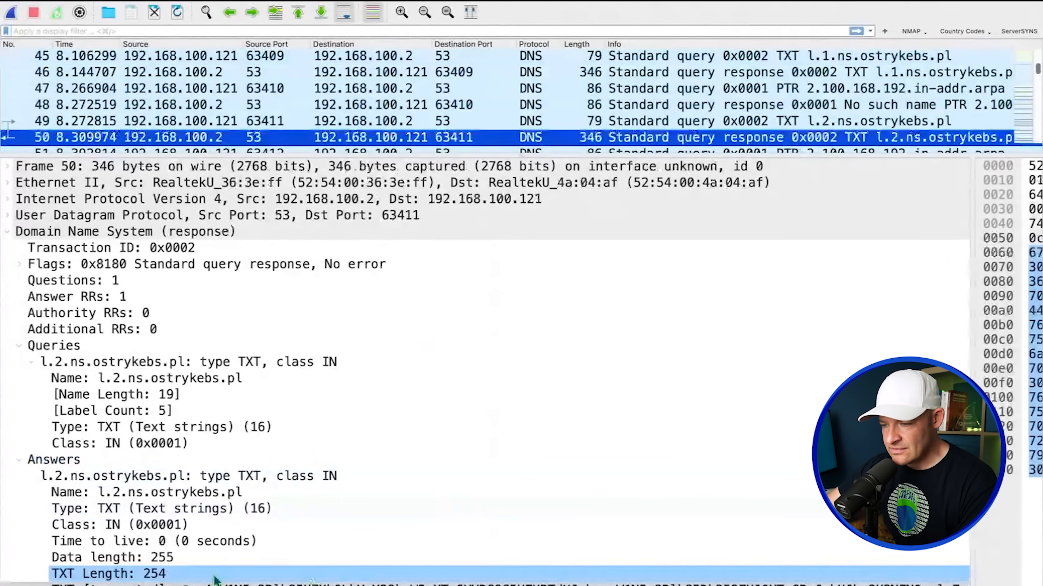
Step: Show packet 50's second TXT chunk as packet bytes and choose its decoding
{"action": "right_click", "coordinate": [219, 521]}
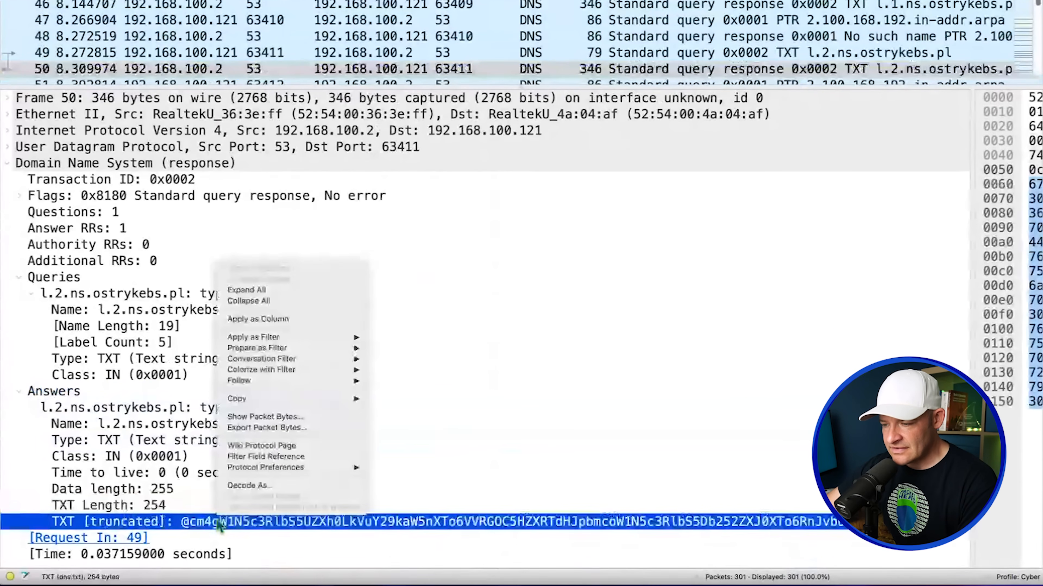
{"action": "mouse_move", "coordinate": [264, 417]}
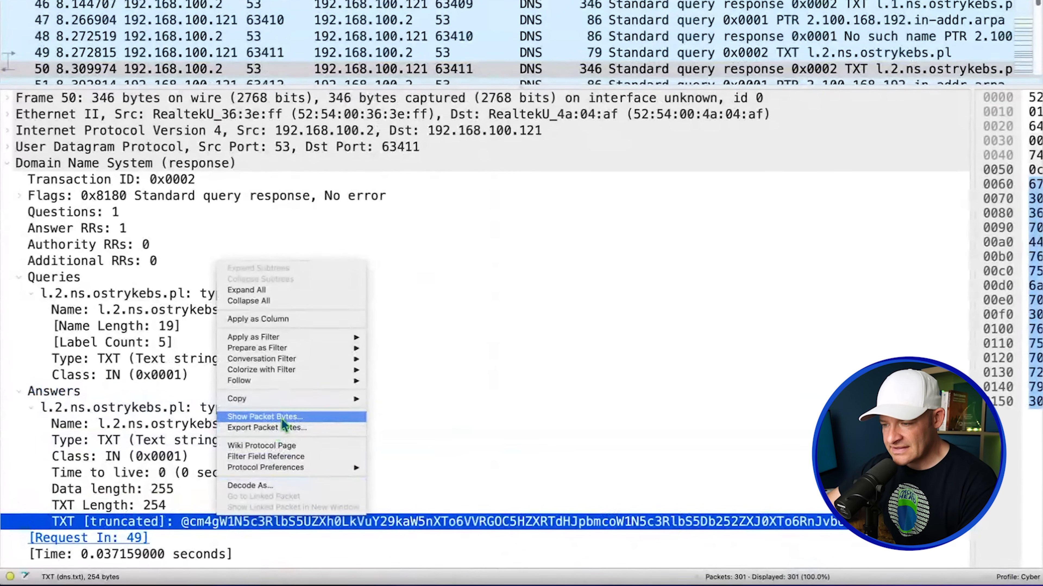
{"action": "left_click", "coordinate": [265, 417]}
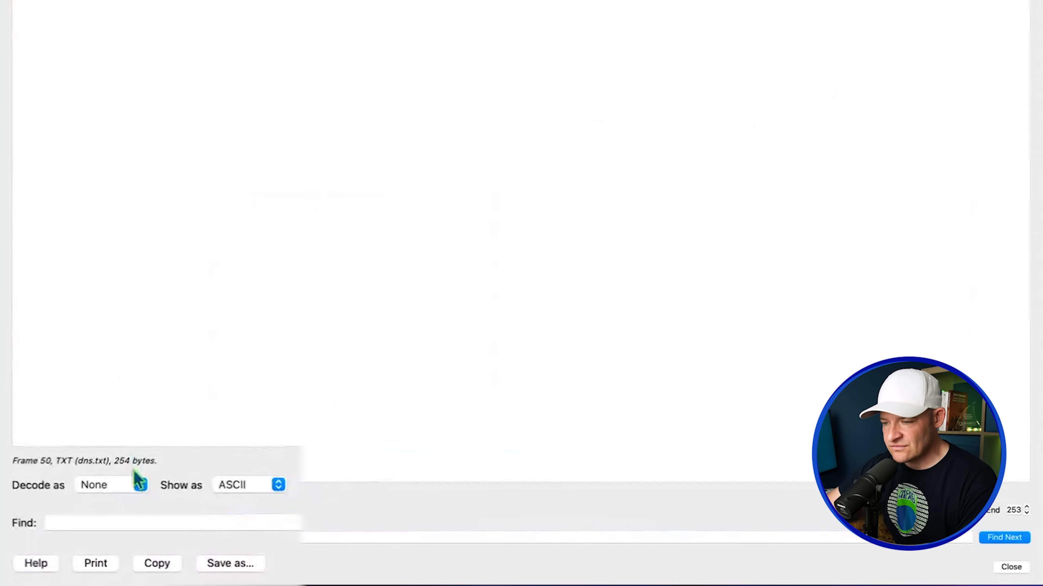
{"action": "left_click", "coordinate": [112, 485]}
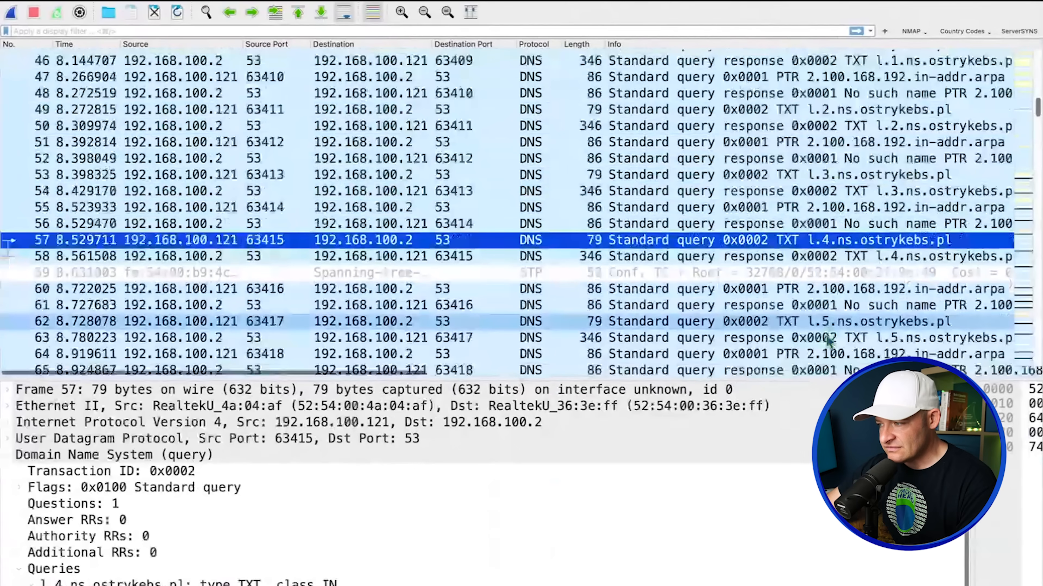
Step: Scroll through the numbered l.N.ns.ostrykebs.pl TXT lookups up to l.17, then switch to the terminal
{"action": "scroll", "scroll_direction": "down", "scroll_amount": 3}
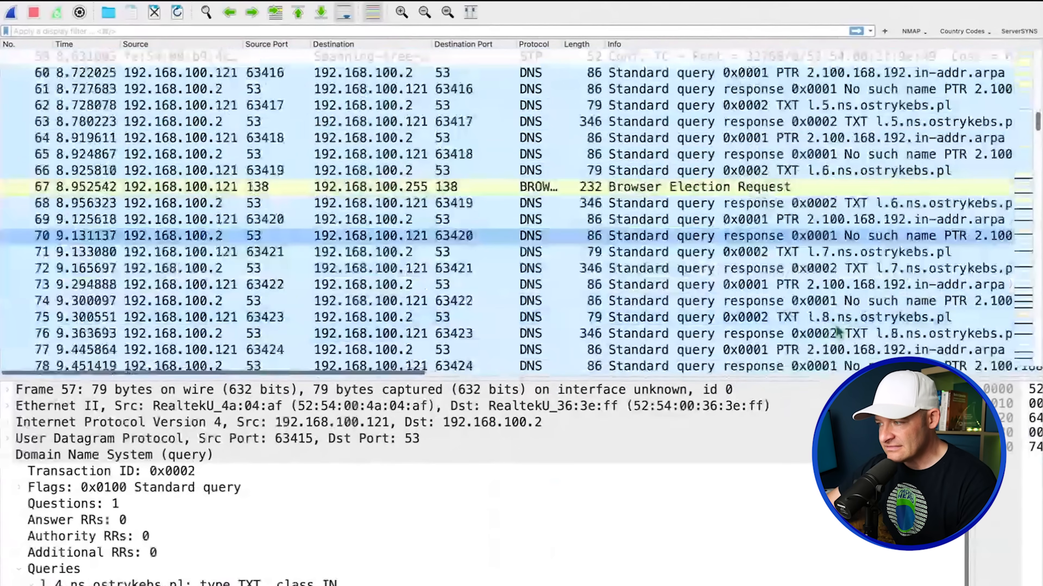
{"action": "scroll", "scroll_direction": "down", "scroll_amount": 3}
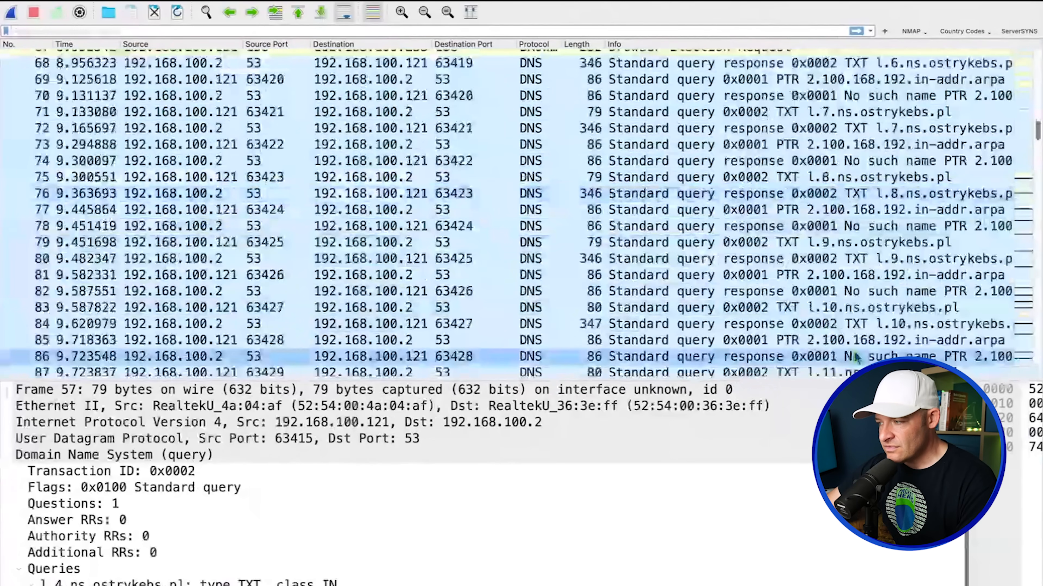
{"action": "scroll", "scroll_direction": "down", "scroll_amount": 3}
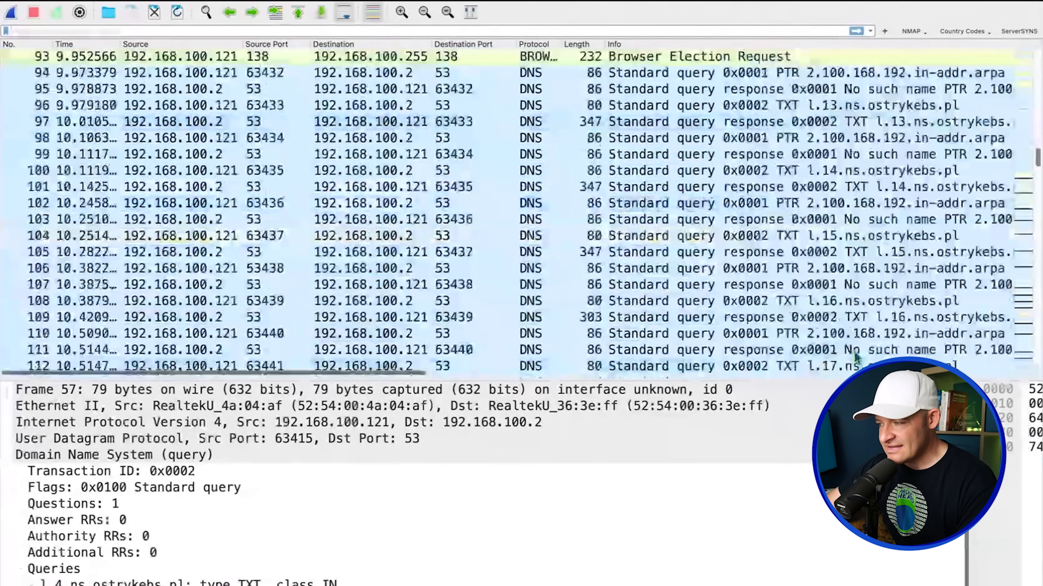
{"action": "left_click", "coordinate": [465, 344]}
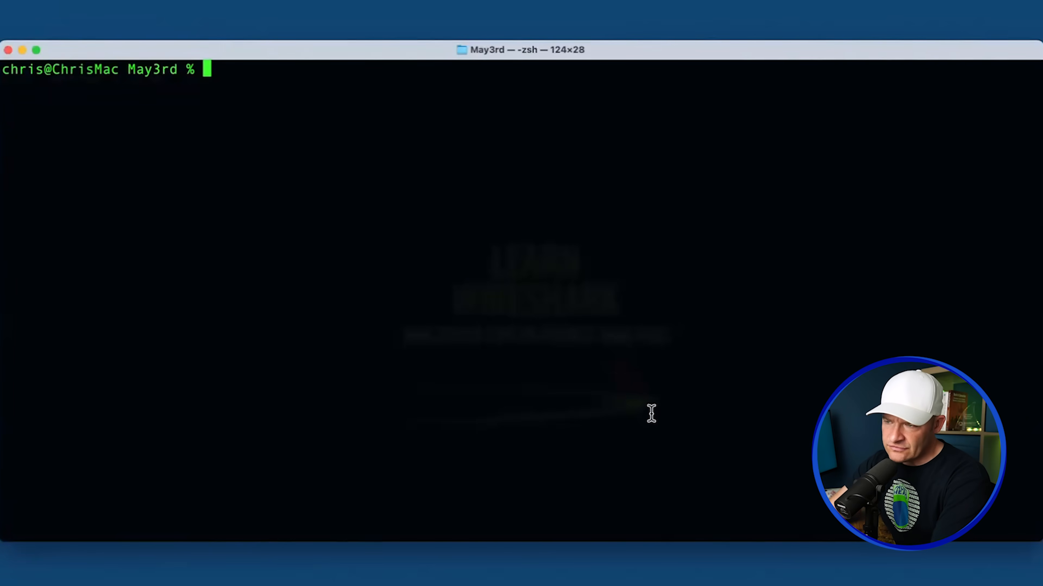
Step: Enter tshark -r C2Analysis.pcapng -Y at the zsh prompt to start the filtered read
{"action": "type", "text": "tshark"}
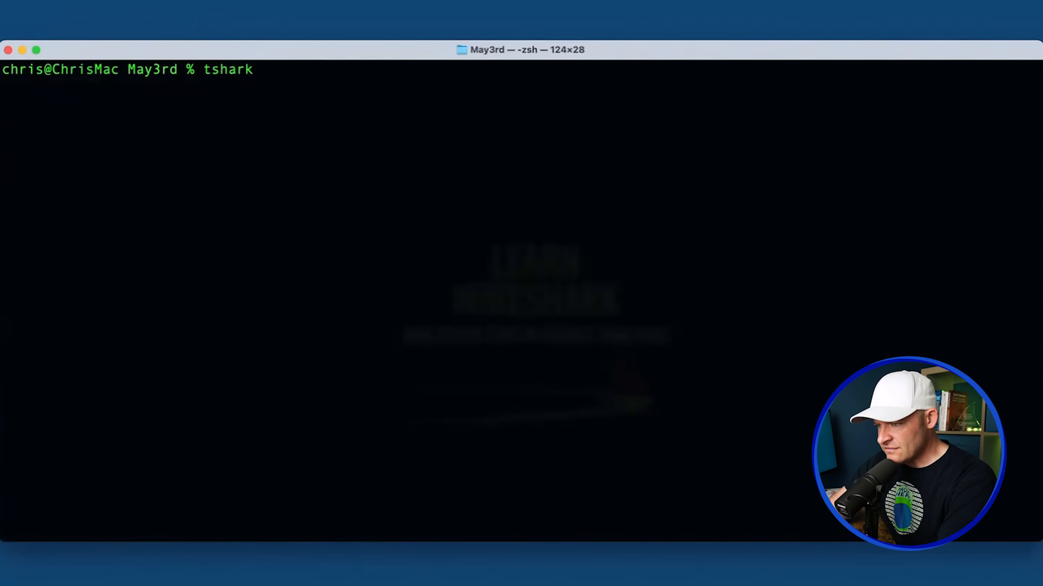
{"action": "type", "text": "-r"}
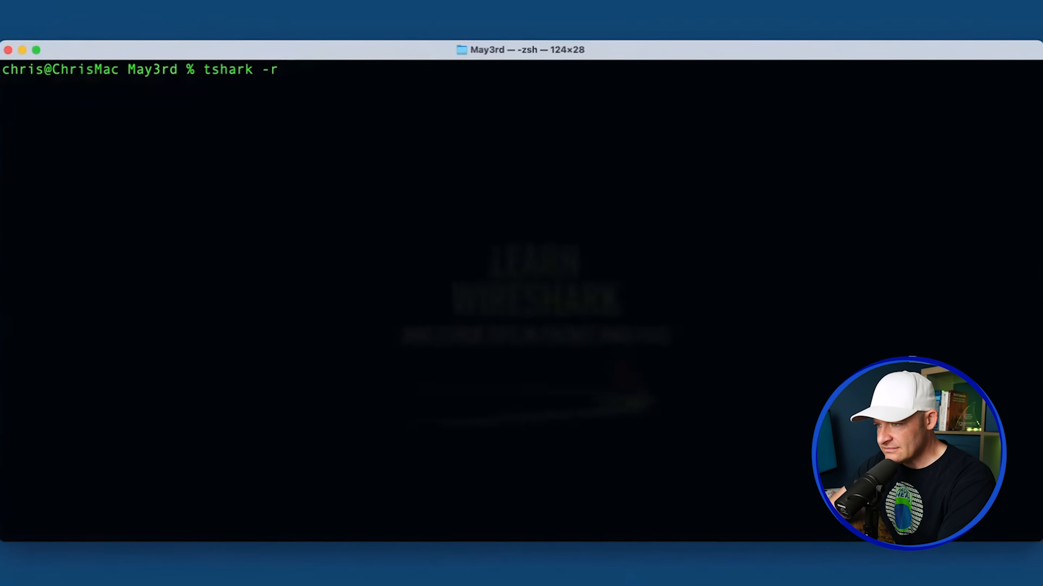
{"action": "type", "text": "C2Anal"}
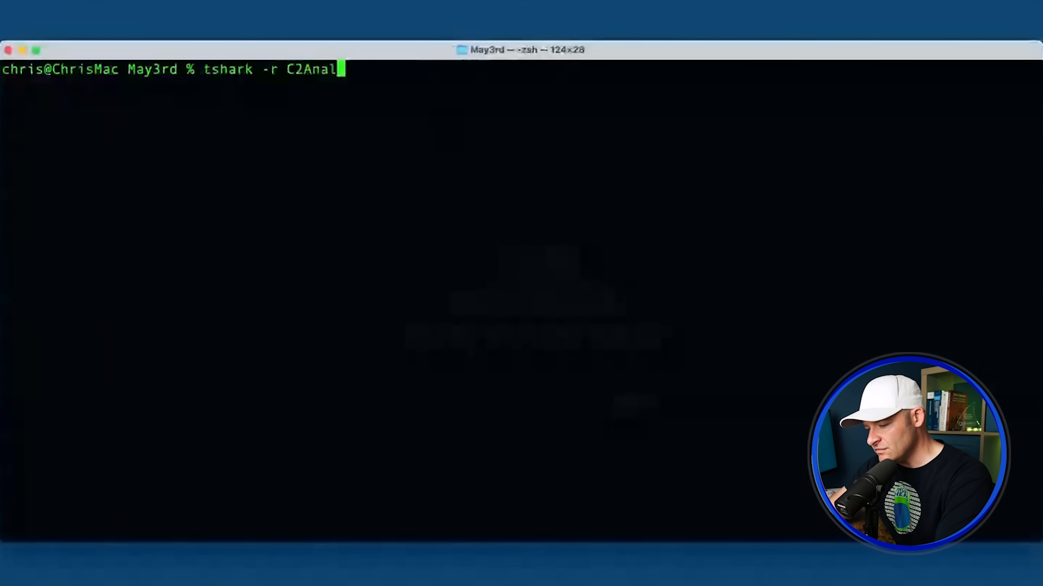
{"action": "type", "text": "ysis"}
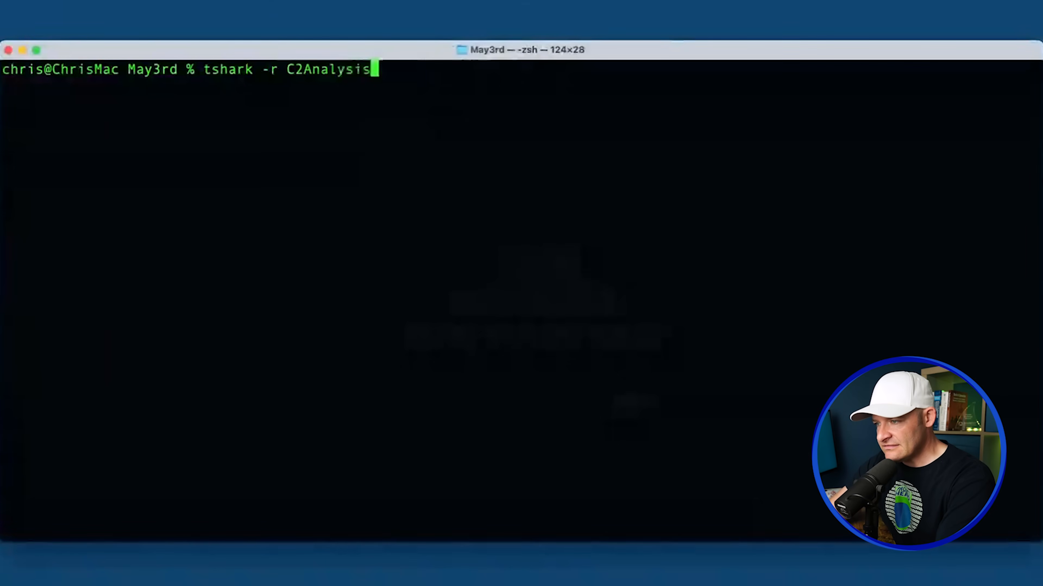
{"action": "type", "text": ".pcap"}
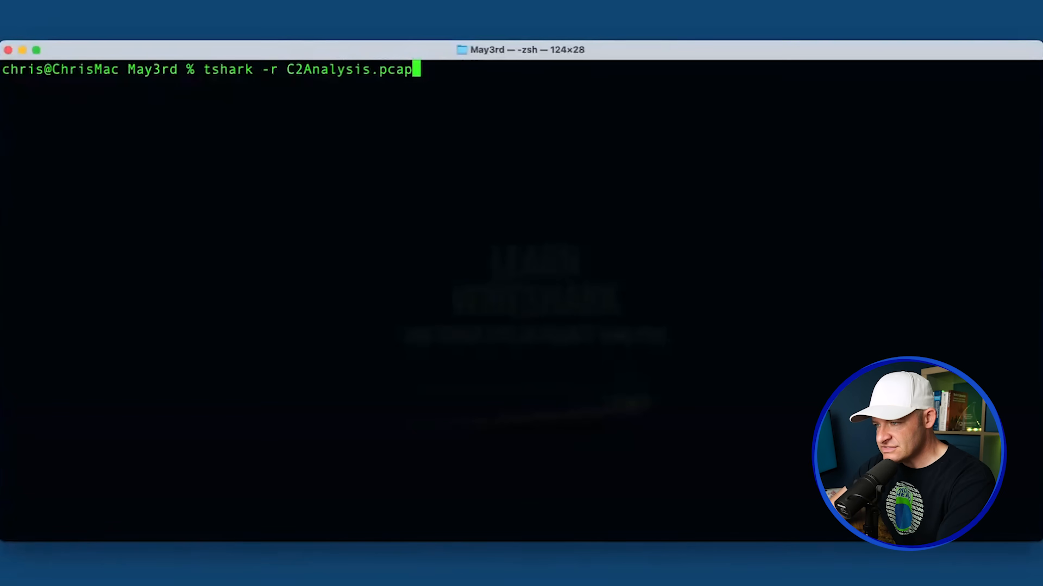
{"action": "type", "text": "ng"}
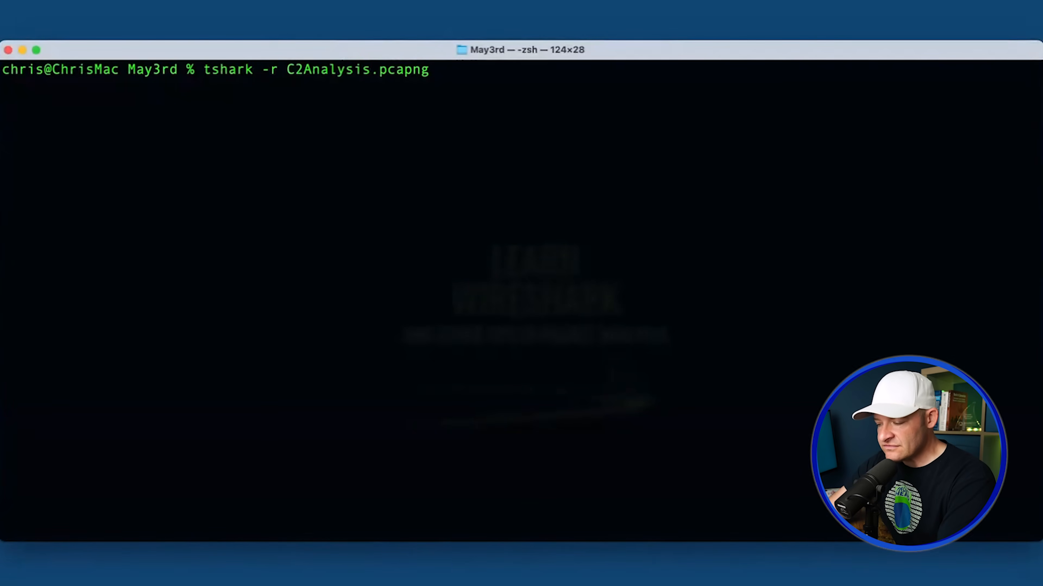
{"action": "type", "text": "-Y"}
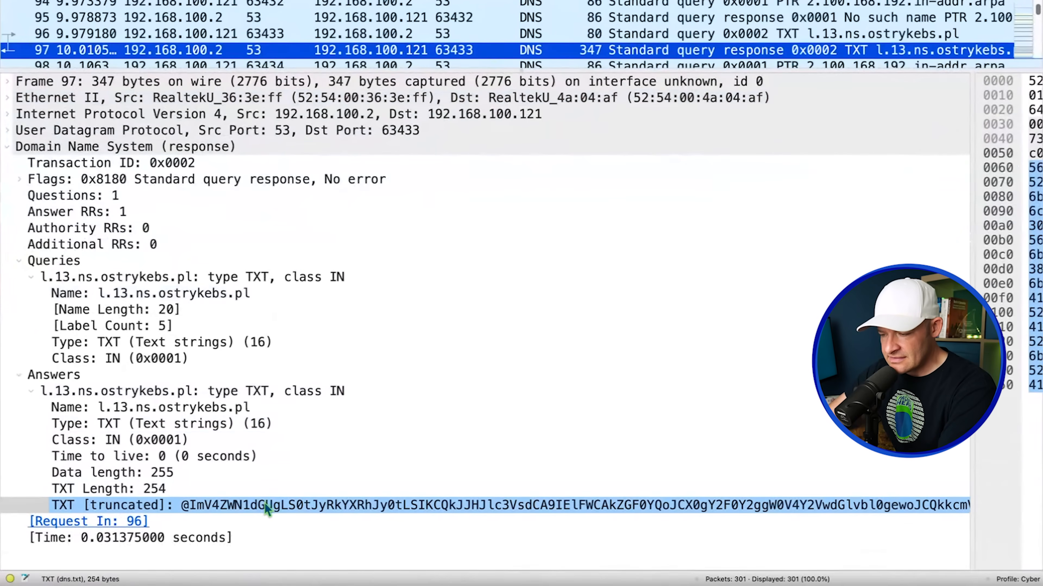
{"action": "left_click", "coordinate": [266, 504]}
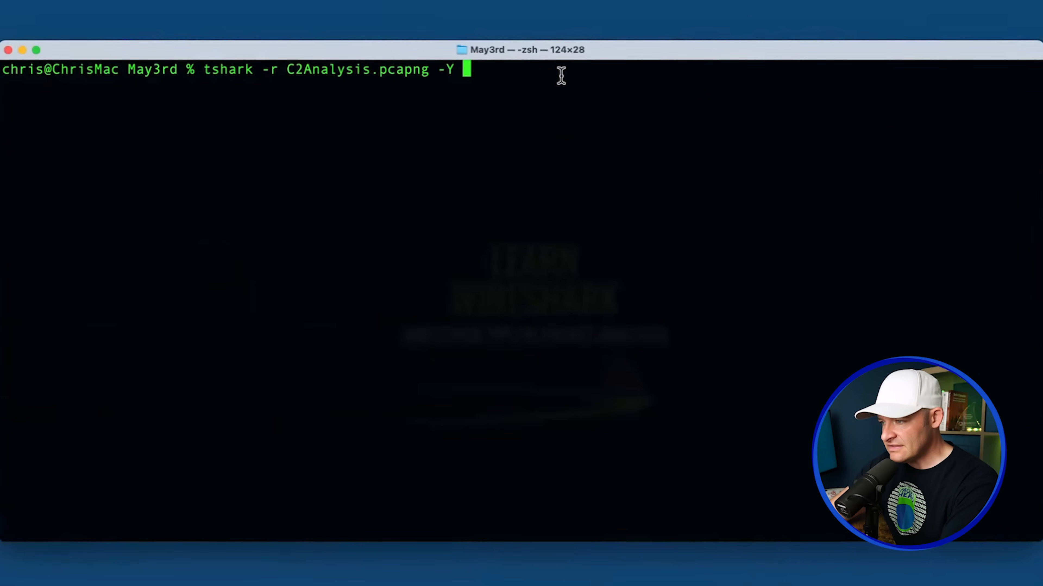
Step: Complete the command with dns.txt -T fields -e dns.txt and run it to print the TXT values
{"action": "type", "text": "dns.txt"}
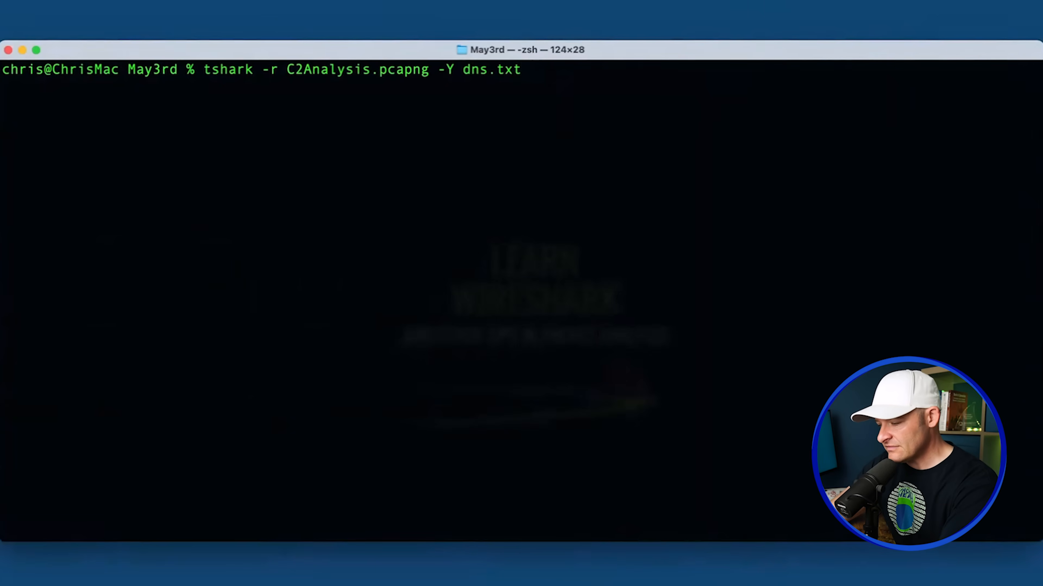
{"action": "type", "text": "-T"}
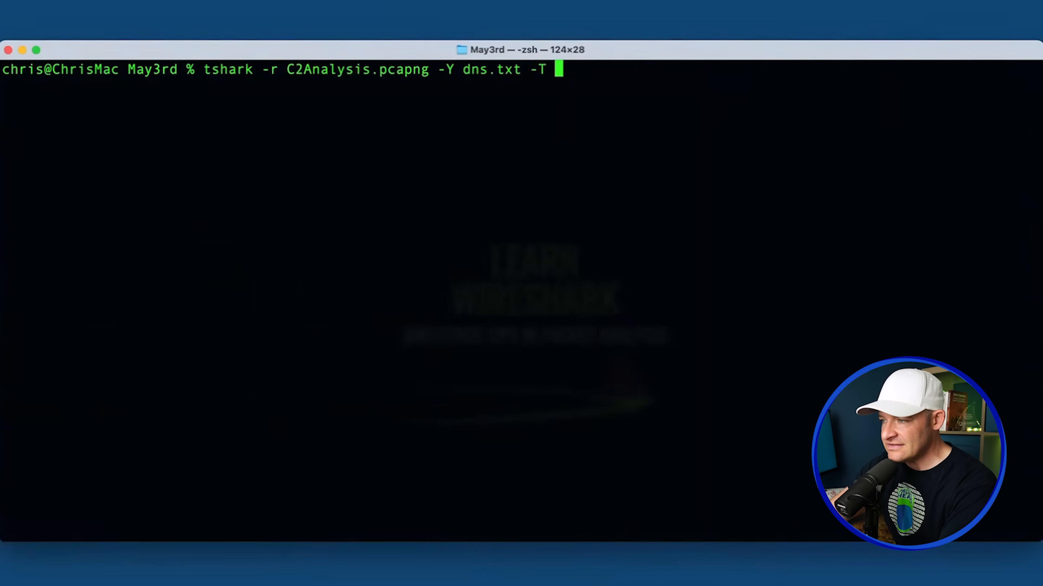
{"action": "type", "text": "f"}
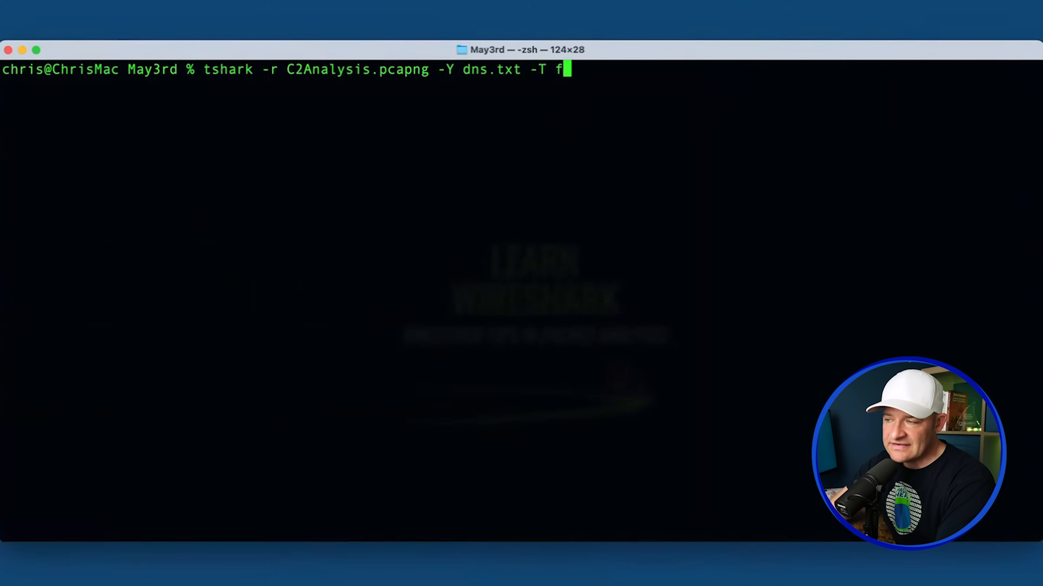
{"action": "type", "text": "ields -e"}
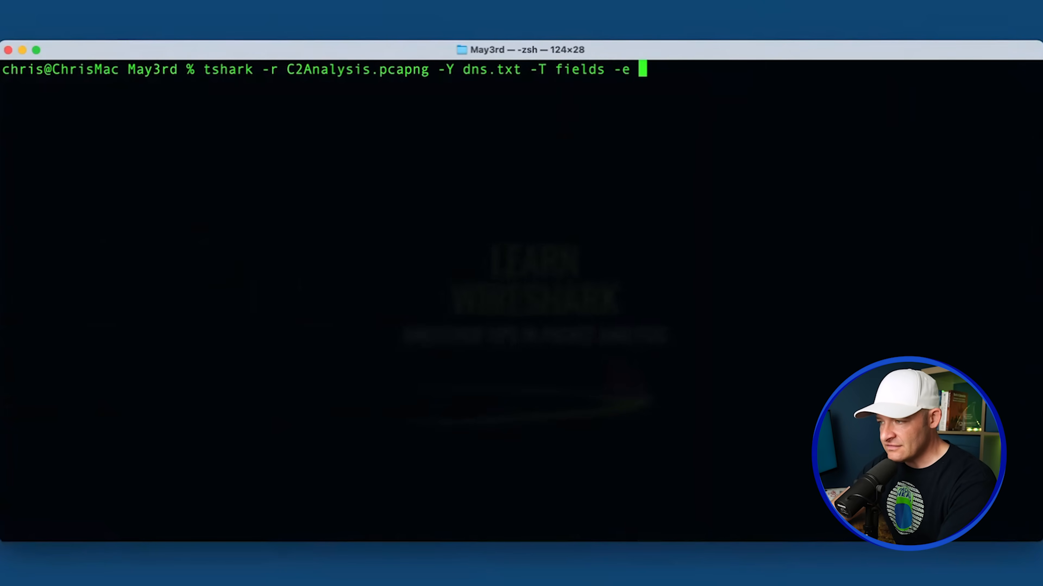
{"action": "type", "text": "dns.txt"}
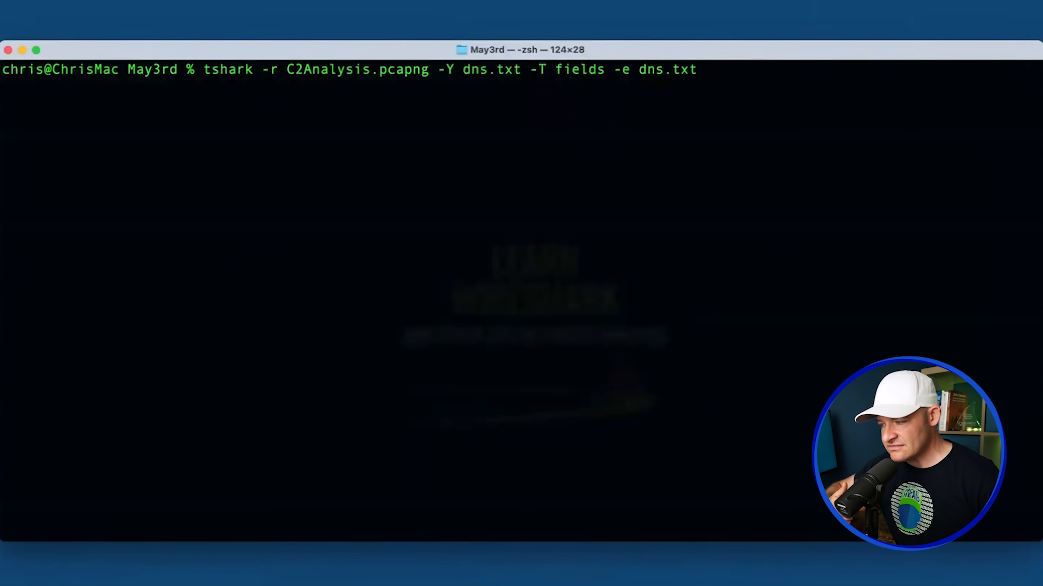
{"action": "key", "text": "Return"}
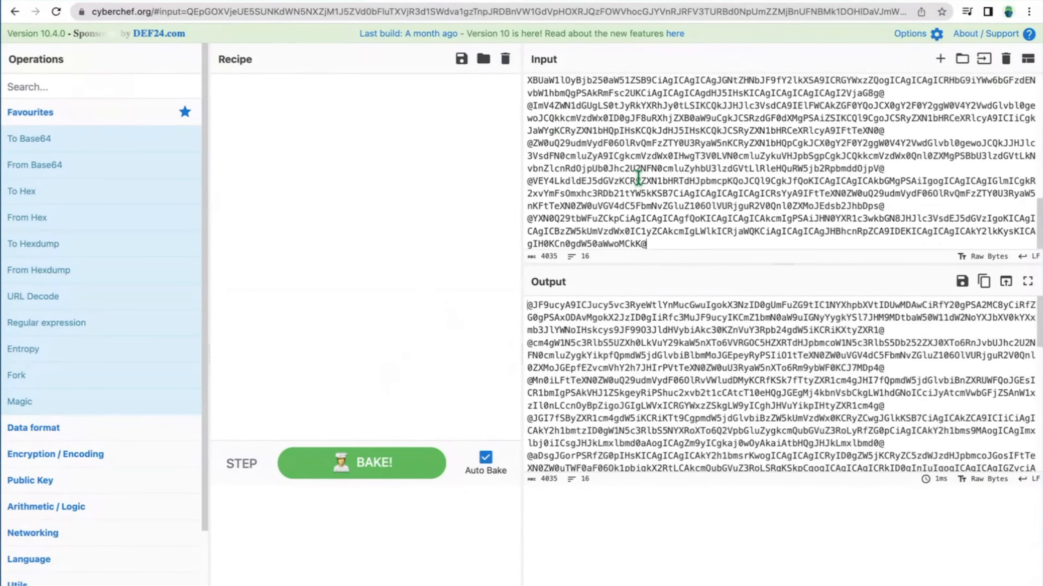
Step: Scroll through CyberChef's From Base64 output showing the decoded PowerShell sendResult and getTXT functions
{"action": "scroll", "scroll_direction": "down", "scroll_amount": 3}
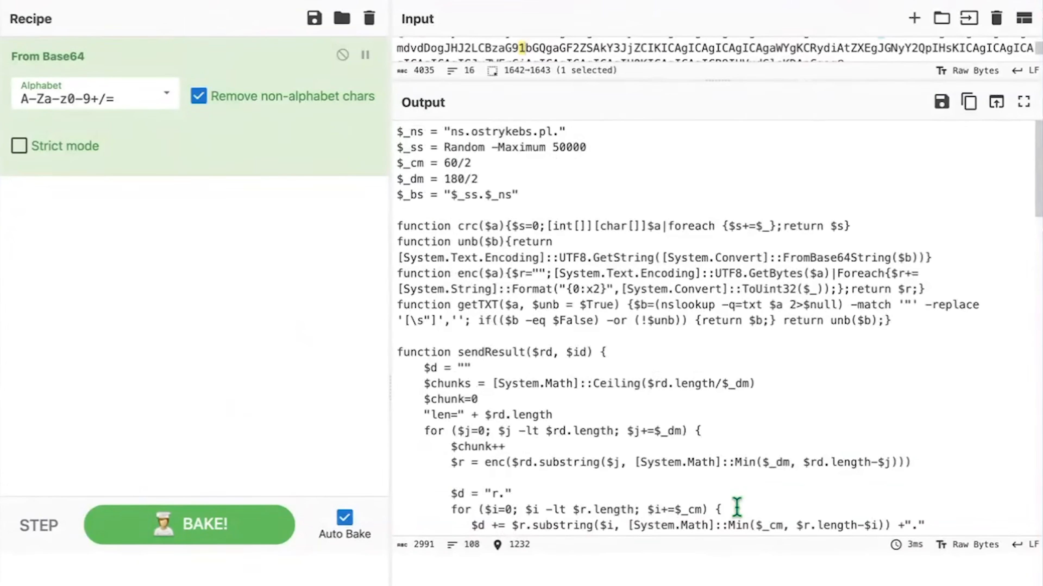
{"action": "scroll", "scroll_direction": "down", "scroll_amount": 3}
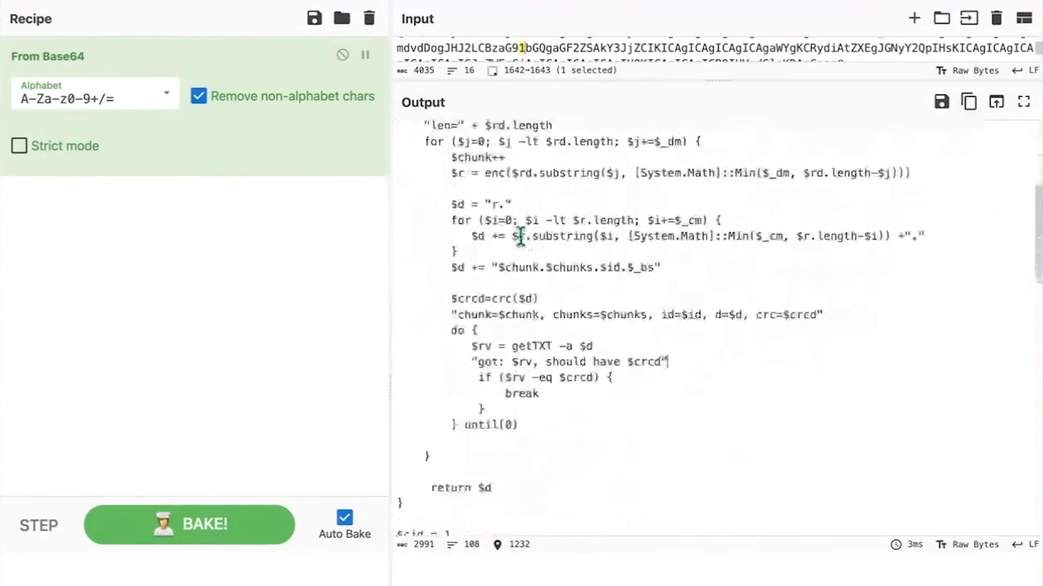
{"action": "scroll", "scroll_direction": "down", "scroll_amount": 3}
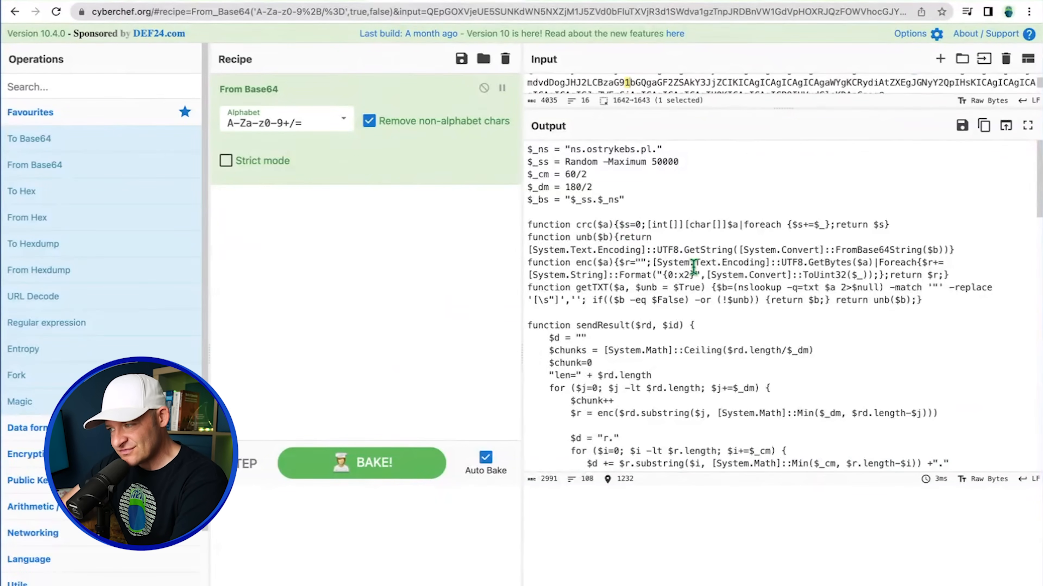
{"action": "scroll", "scroll_direction": "down", "scroll_amount": 3}
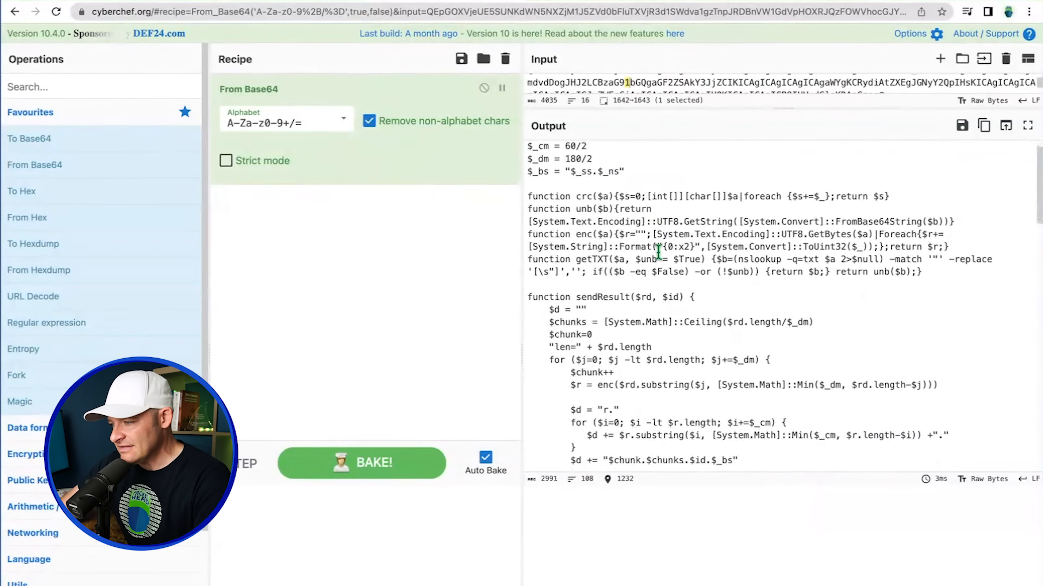
{"action": "scroll", "scroll_direction": "down", "scroll_amount": 3}
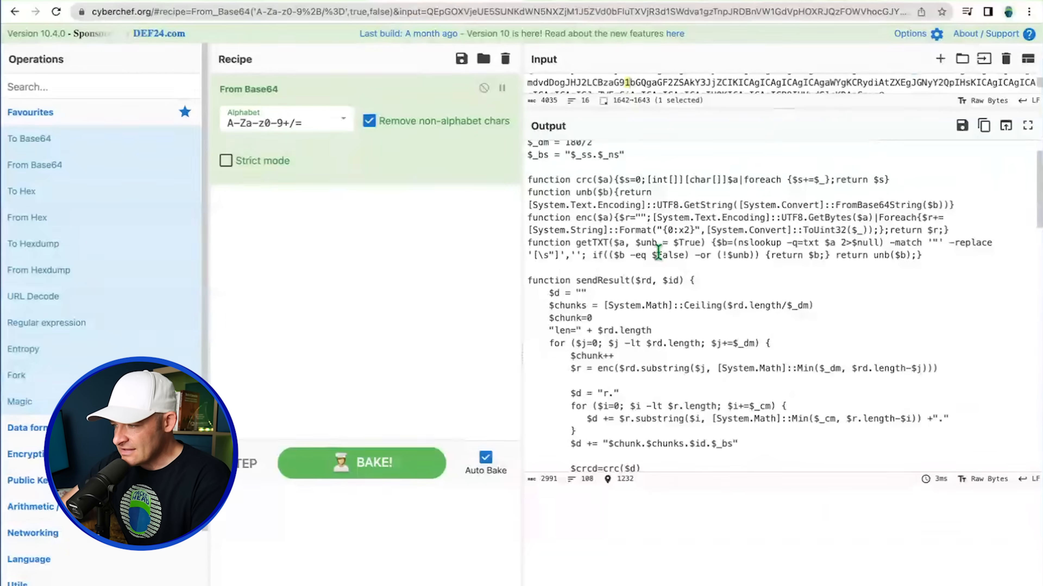
{"action": "scroll", "scroll_direction": "down", "scroll_amount": 3}
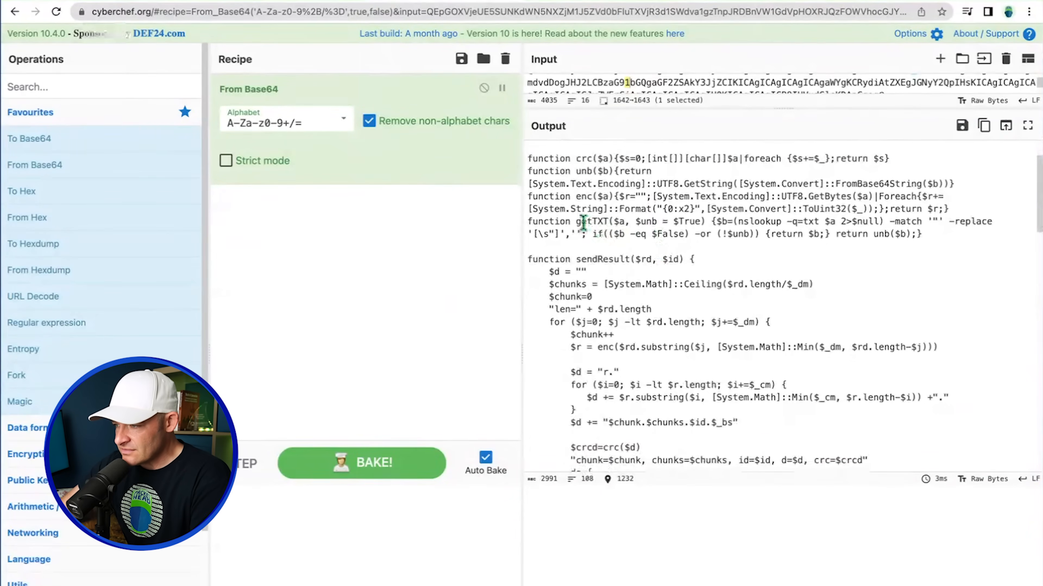
{"action": "double_click", "coordinate": [595, 221]}
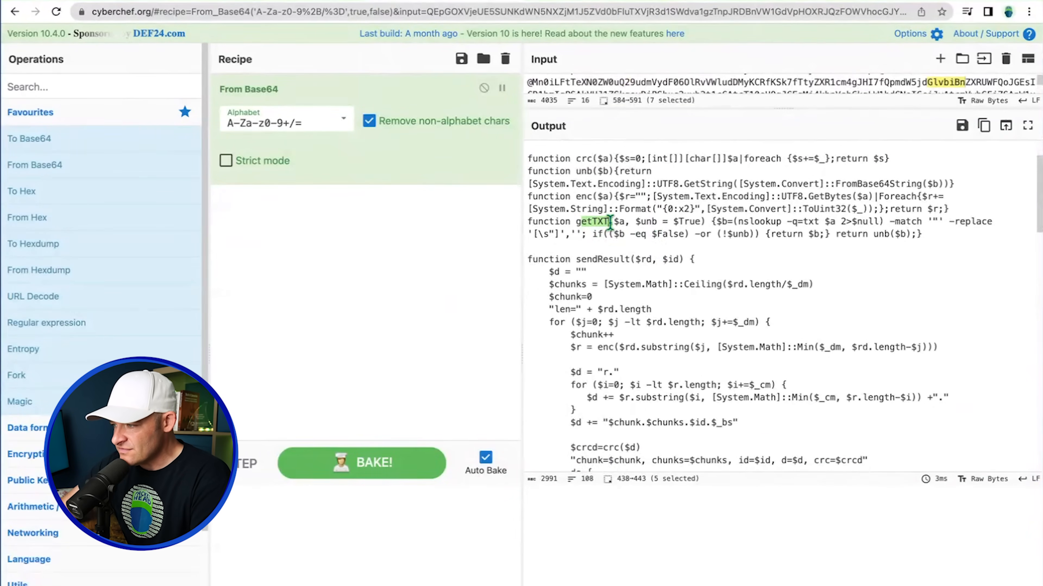
{"action": "scroll", "scroll_direction": "down", "scroll_amount": 3}
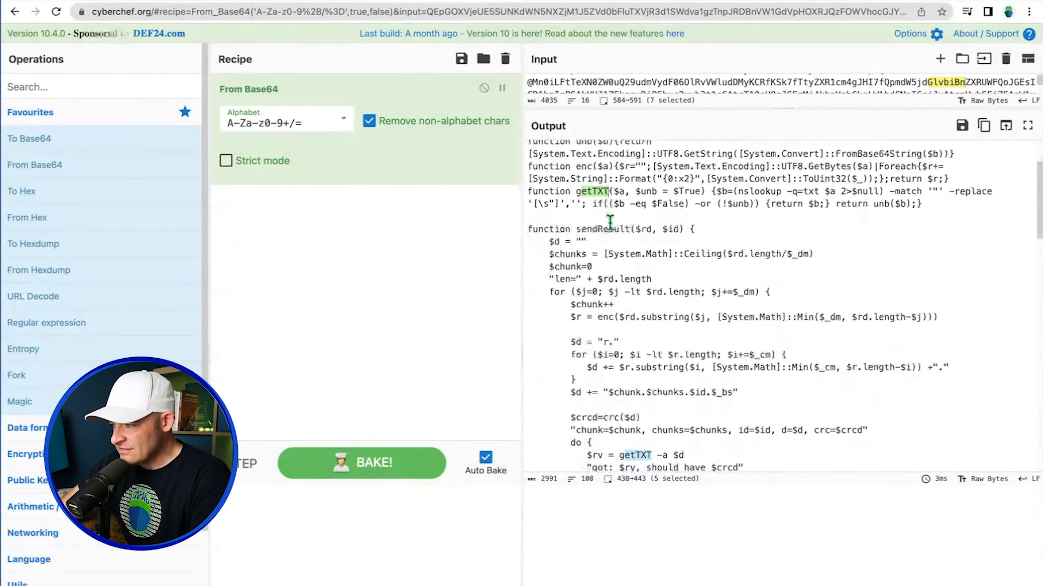
{"action": "scroll", "scroll_direction": "down", "scroll_amount": 3}
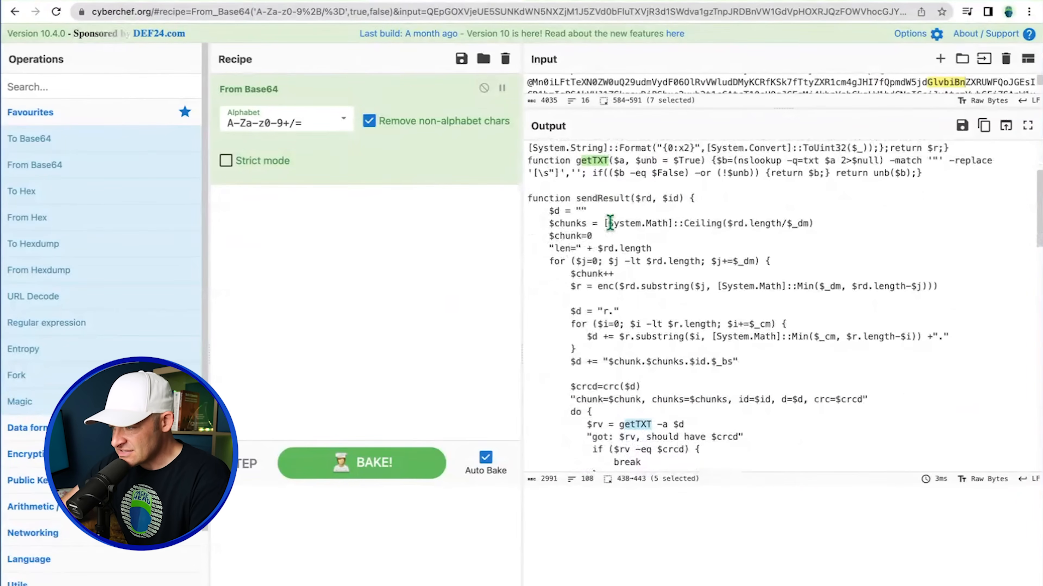
{"action": "scroll", "scroll_direction": "down", "scroll_amount": 3}
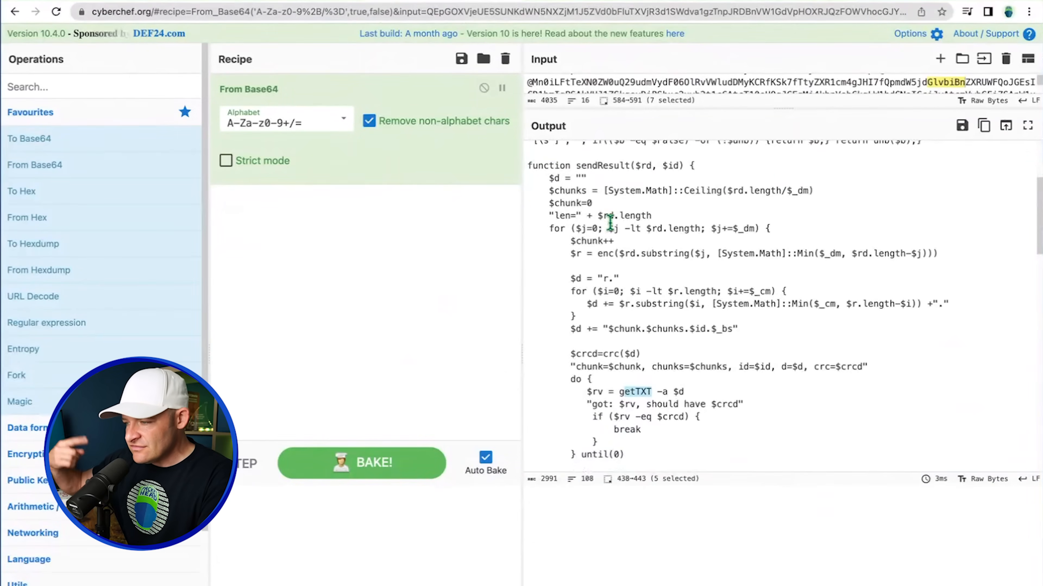
{"action": "scroll", "scroll_direction": "down", "scroll_amount": 3}
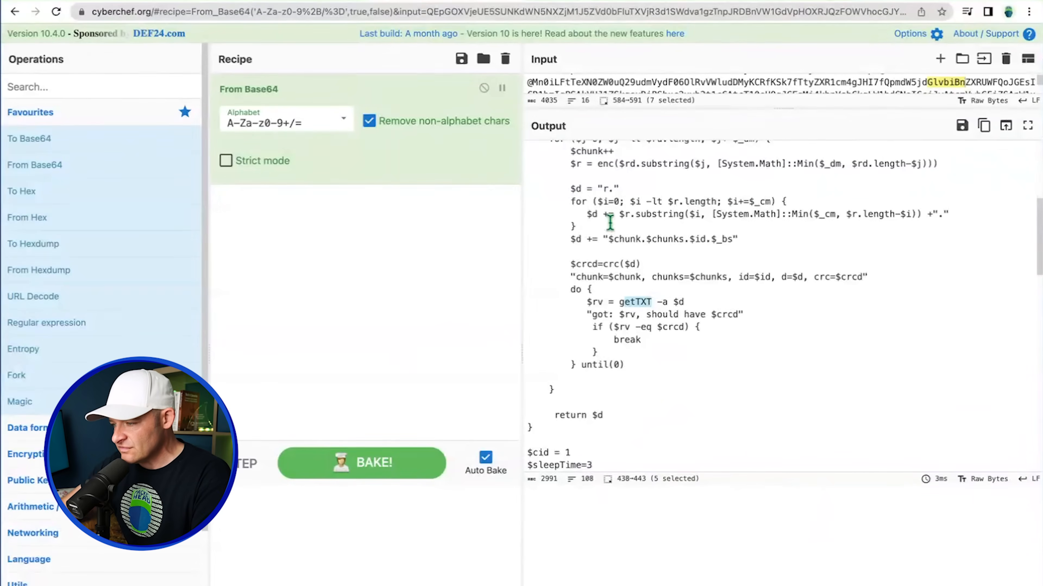
{"action": "scroll", "scroll_direction": "down", "scroll_amount": 3}
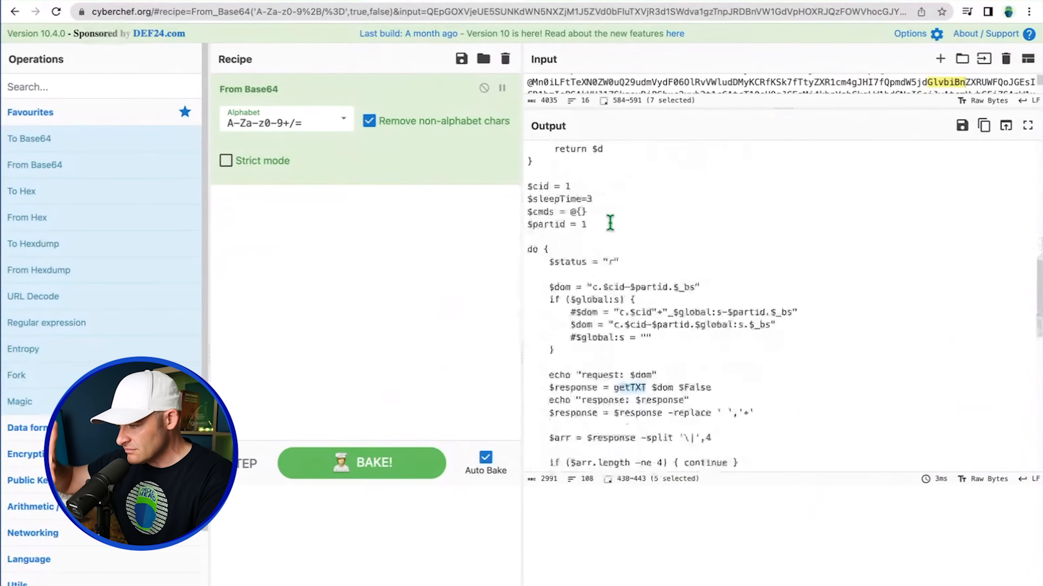
{"action": "scroll", "scroll_direction": "down", "scroll_amount": 3}
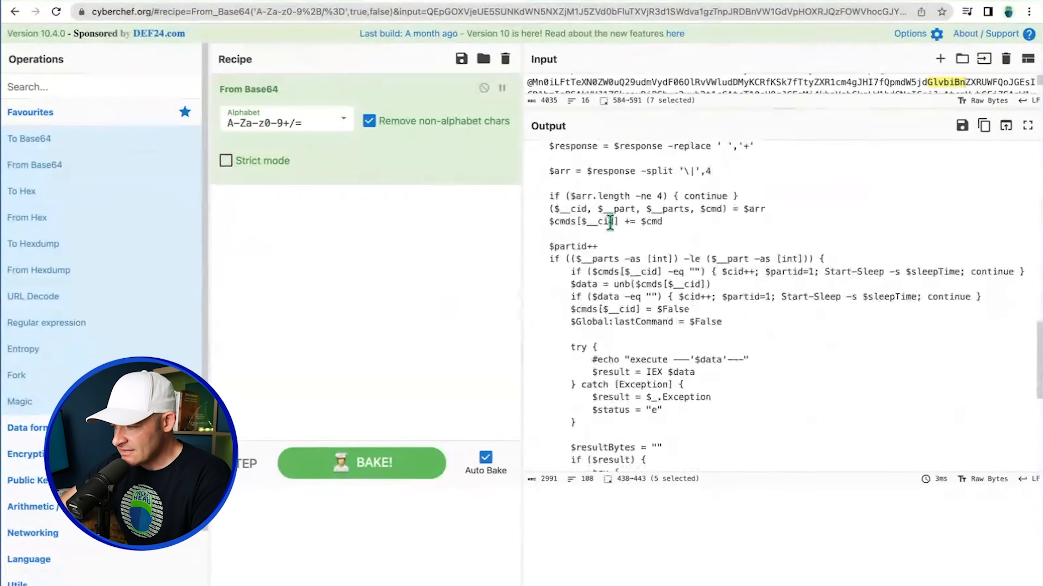
{"action": "scroll", "scroll_direction": "down", "scroll_amount": 3}
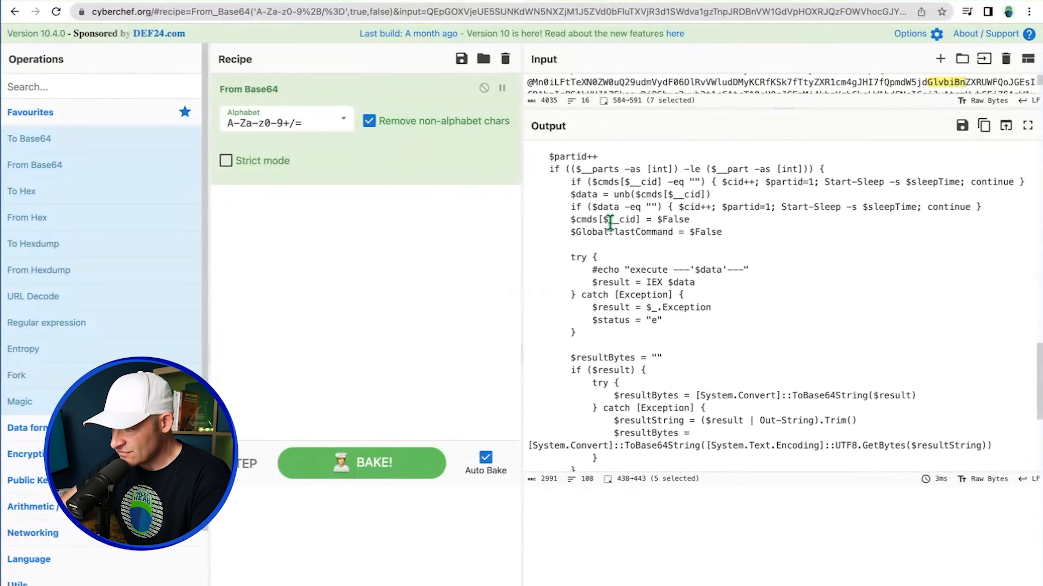
{"action": "scroll", "scroll_direction": "down", "scroll_amount": 3}
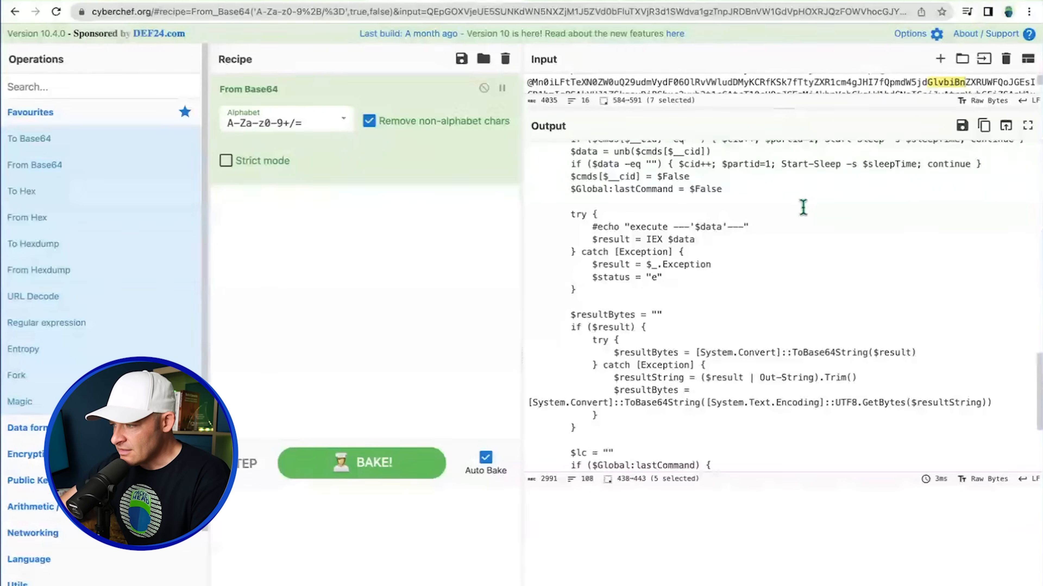
{"action": "mouse_move", "coordinate": [657, 245]}
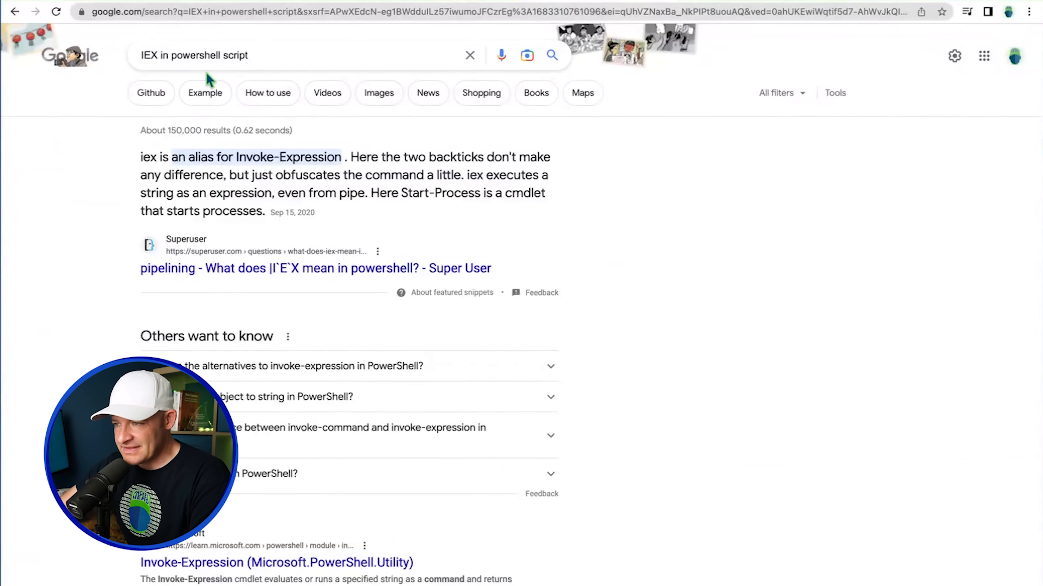
{"action": "mouse_move", "coordinate": [329, 217]}
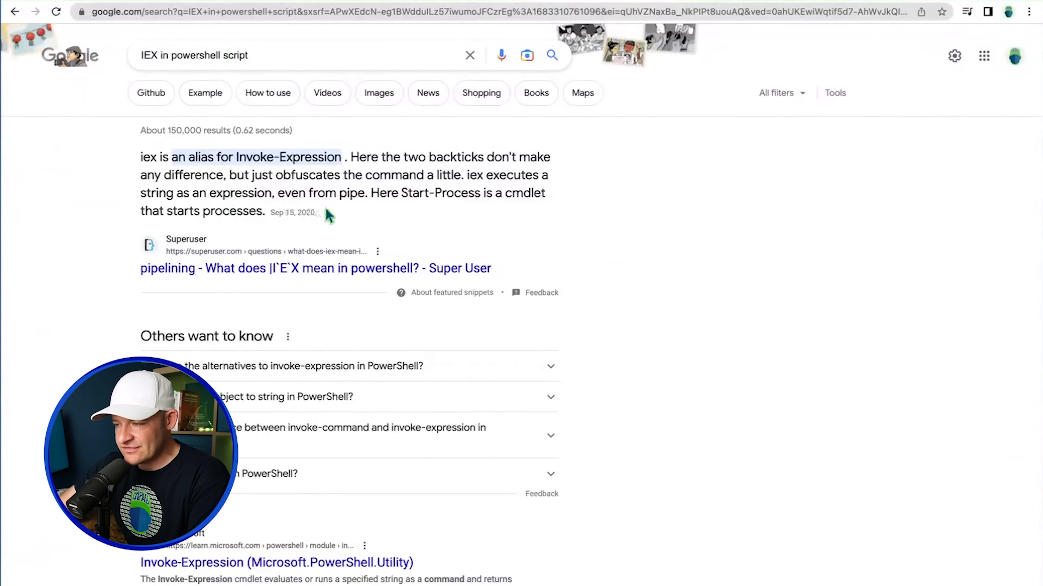
{"action": "mouse_move", "coordinate": [436, 30]}
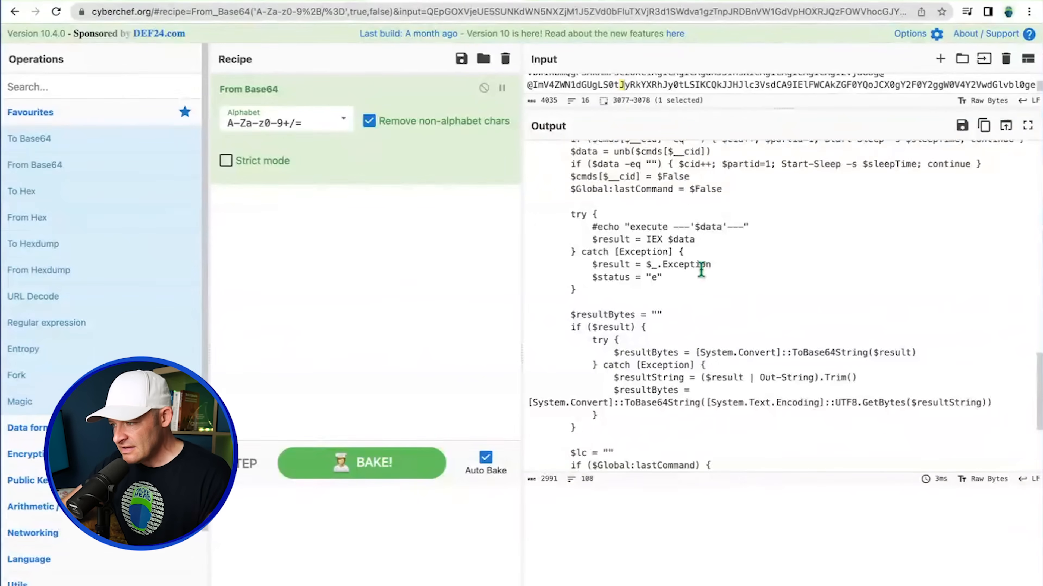
Step: Read the decoded script to its closing until(0) loop, then return to Wireshark's TXT list
{"action": "scroll", "scroll_direction": "down", "scroll_amount": 3}
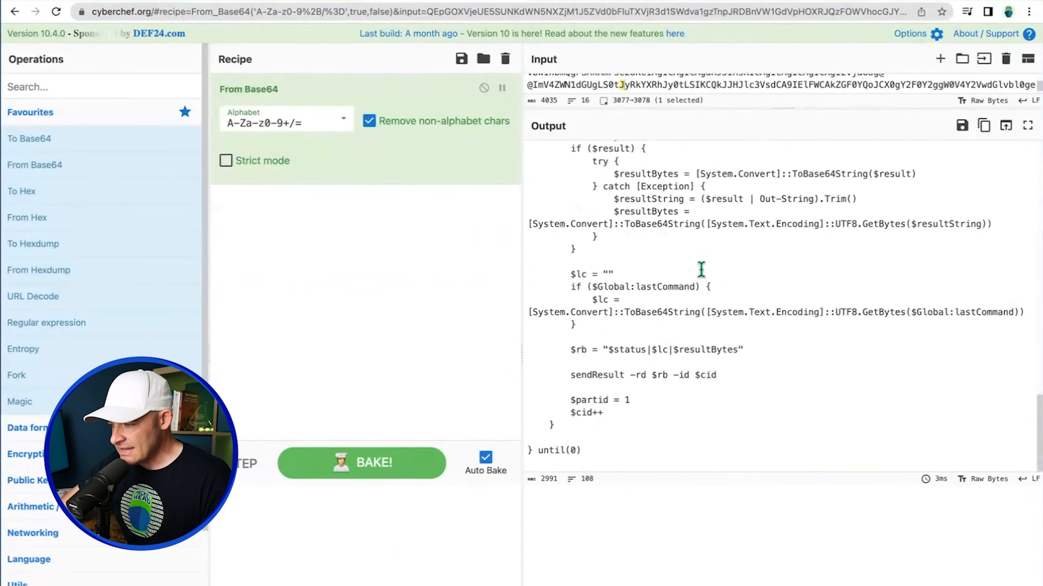
{"action": "mouse_move", "coordinate": [768, 408]}
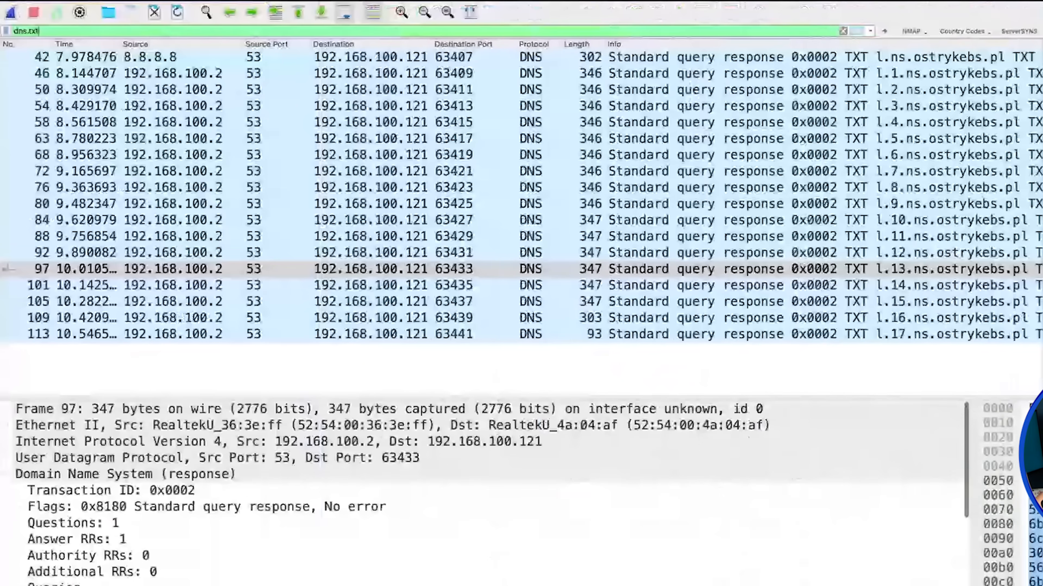
{"action": "left_click", "coordinate": [267, 171]}
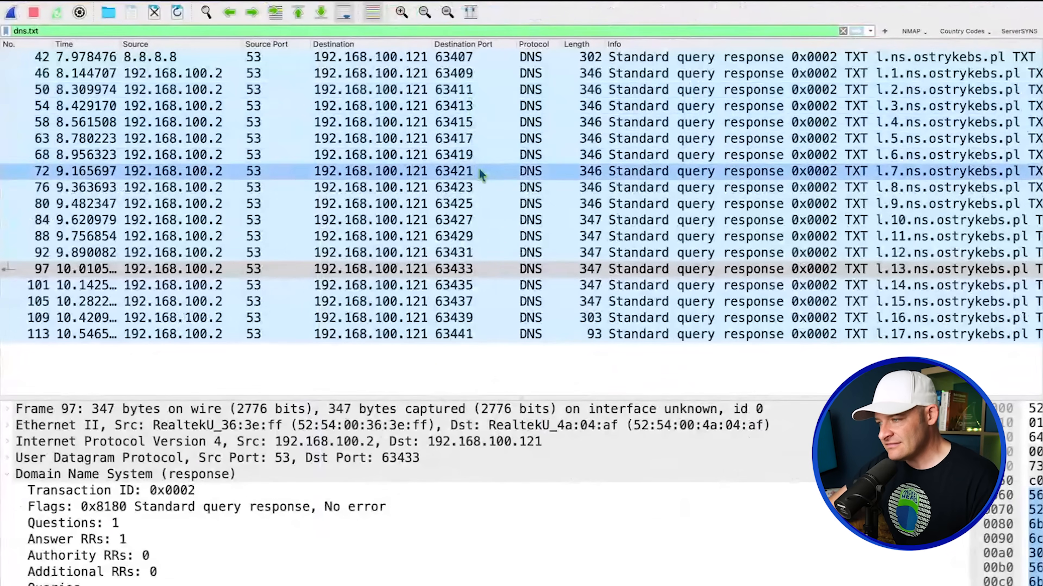